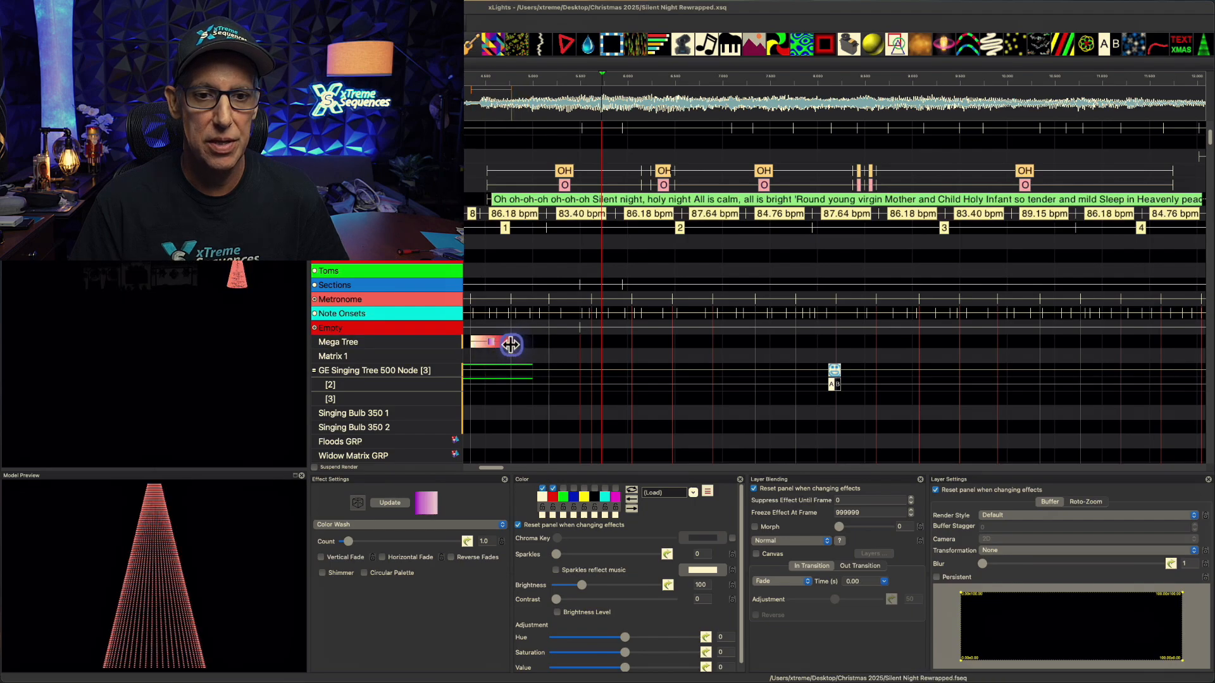
- Place a Color Wash effect across the opening Mega Tree bars and adjust its palette colours
left_click_drag(508, 343, 751, 356)
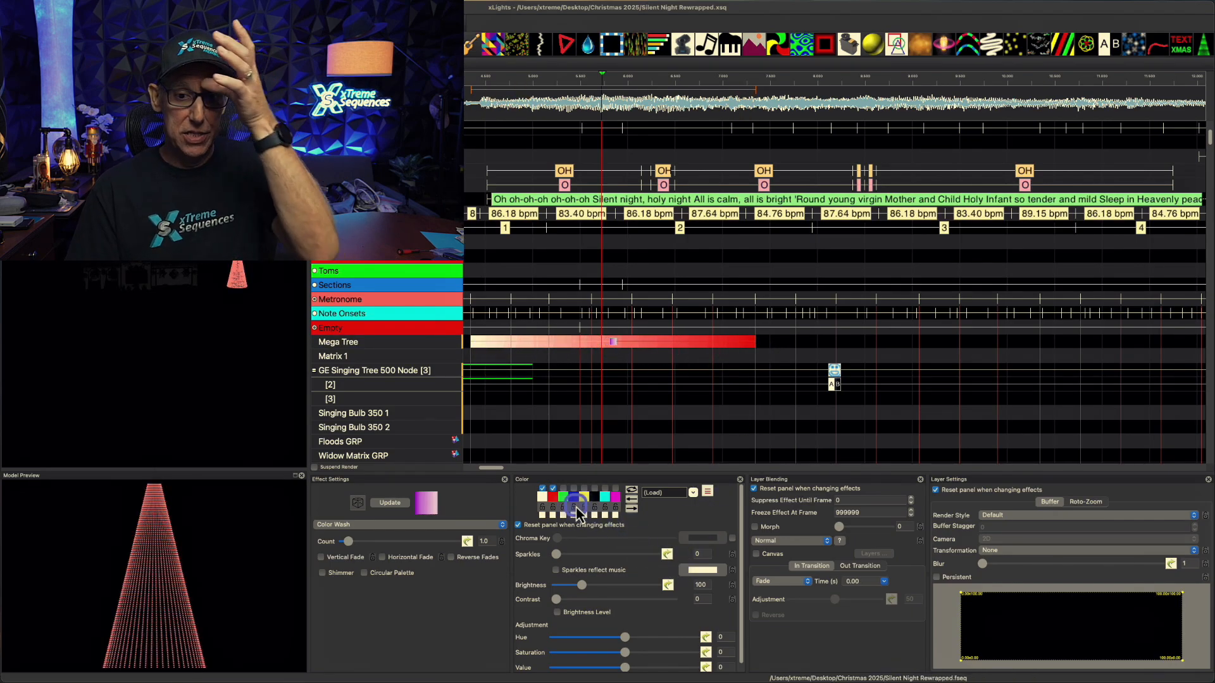
left_click(706, 492)
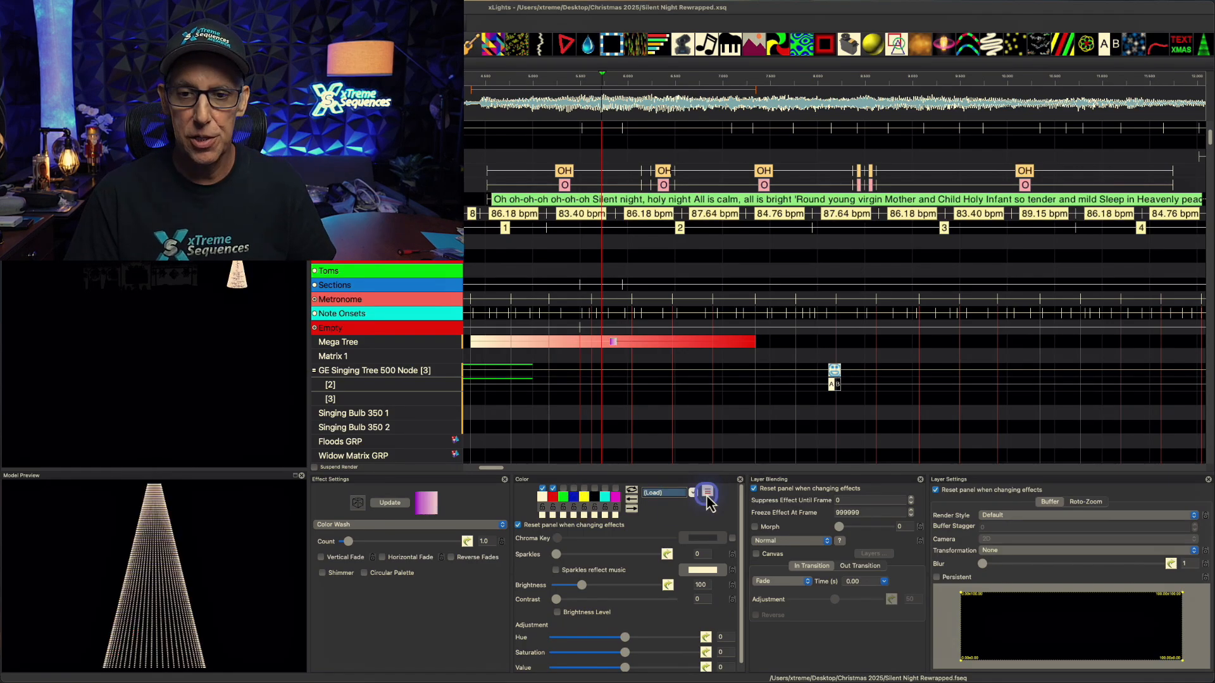
left_click(707, 492)
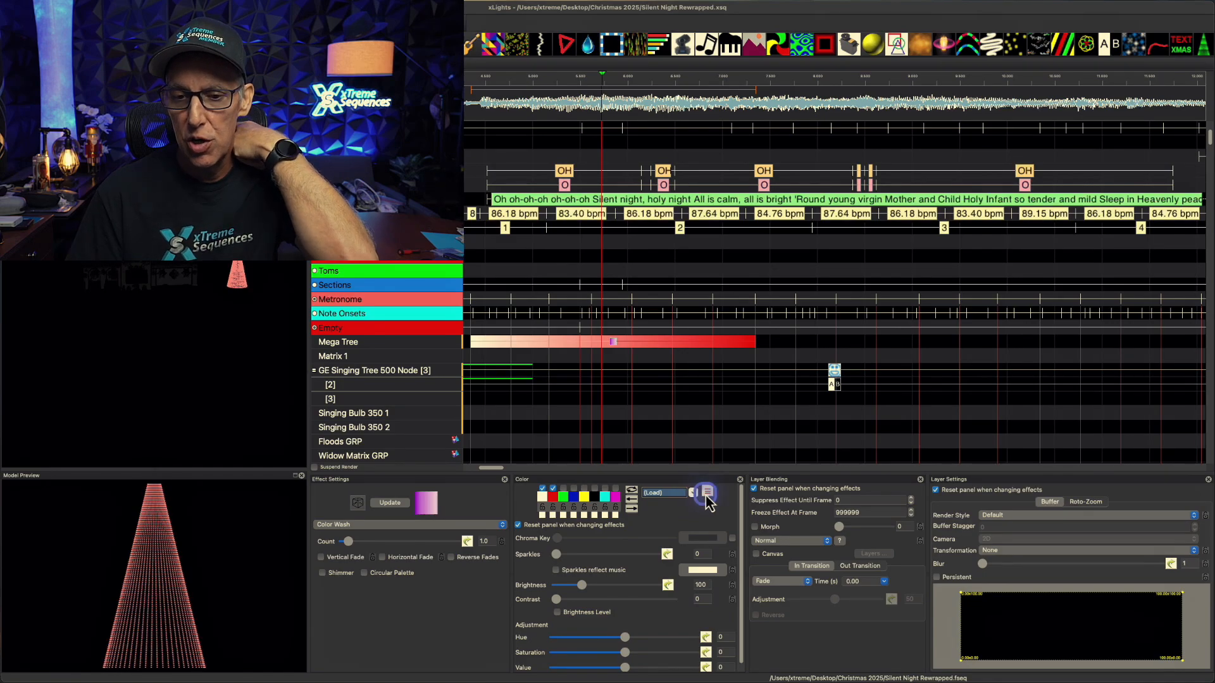
left_click(706, 492)
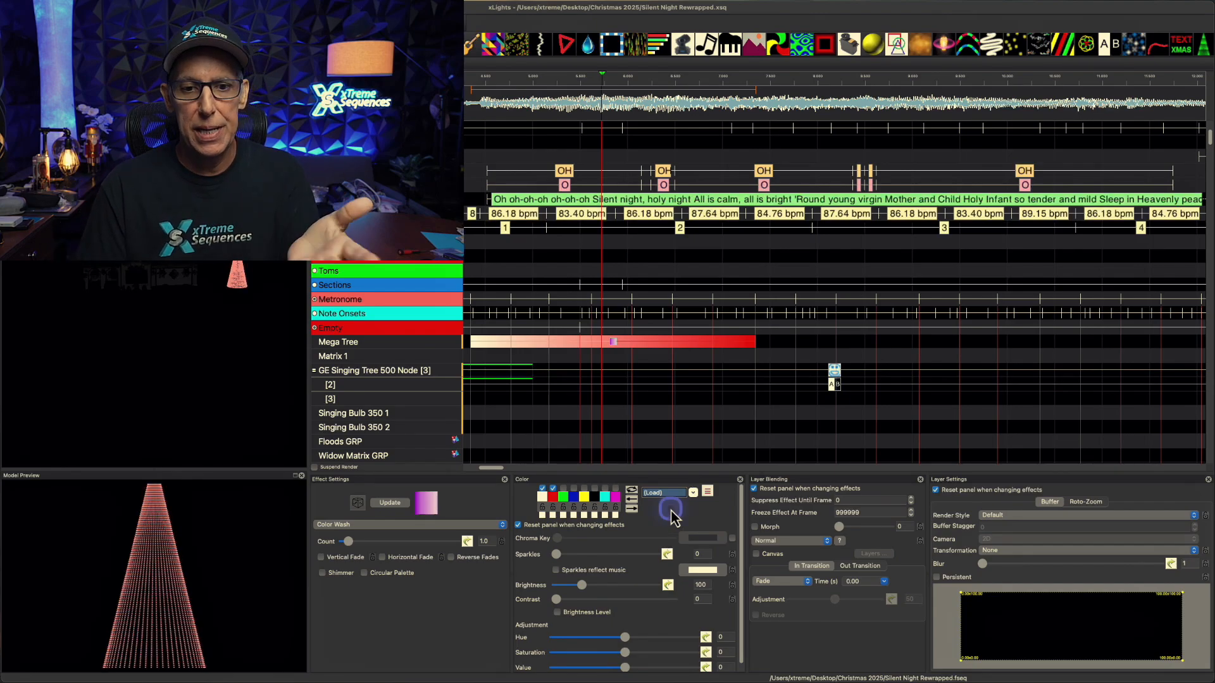
left_click(542, 496)
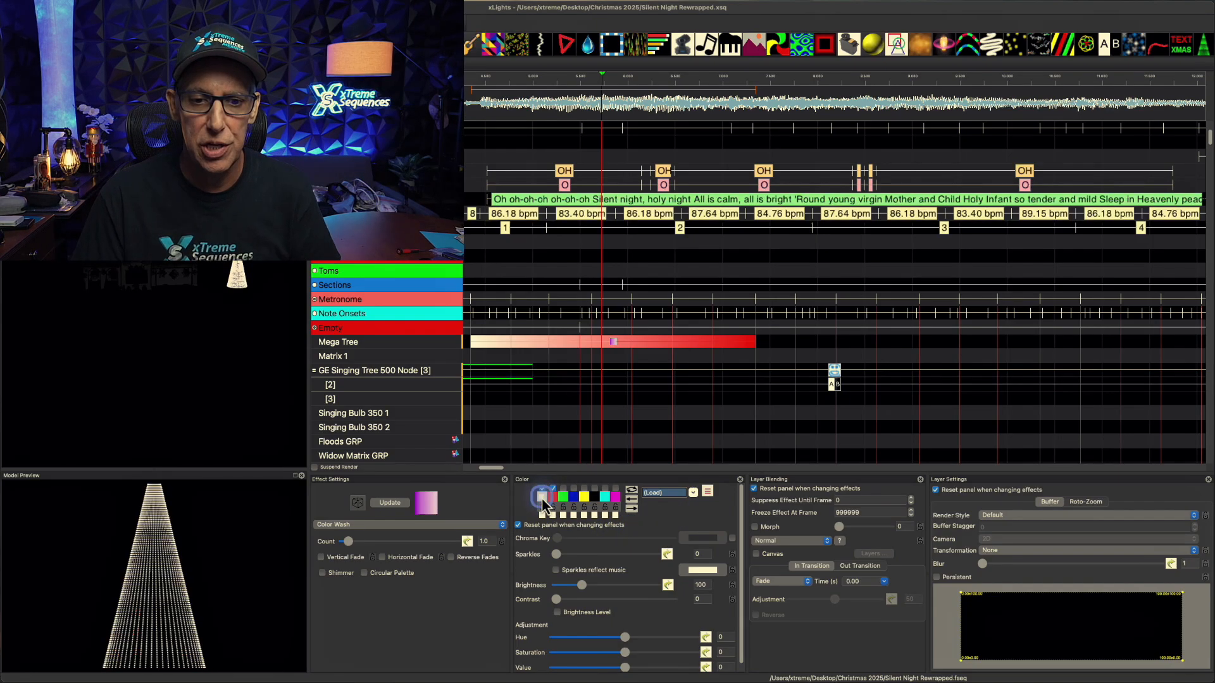
left_click(541, 498)
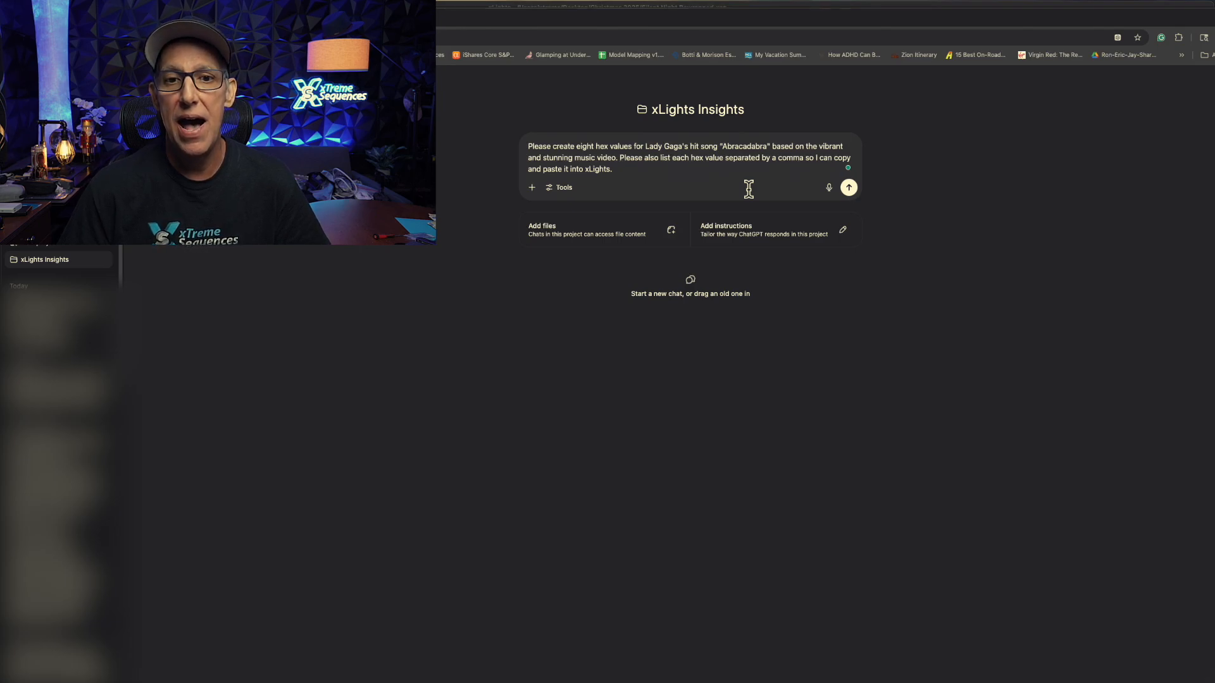
- Send ChatGPT the request for eight comma-separated Abracadabra-inspired hex colours
left_click(793, 215)
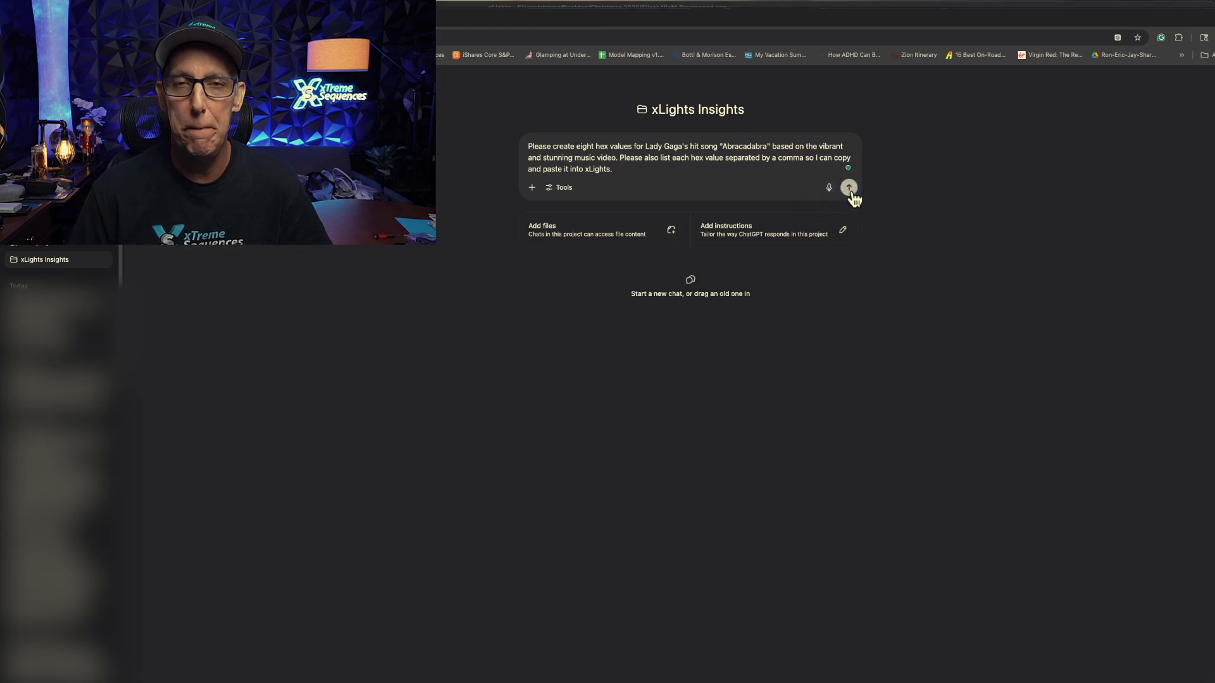
left_click(849, 187)
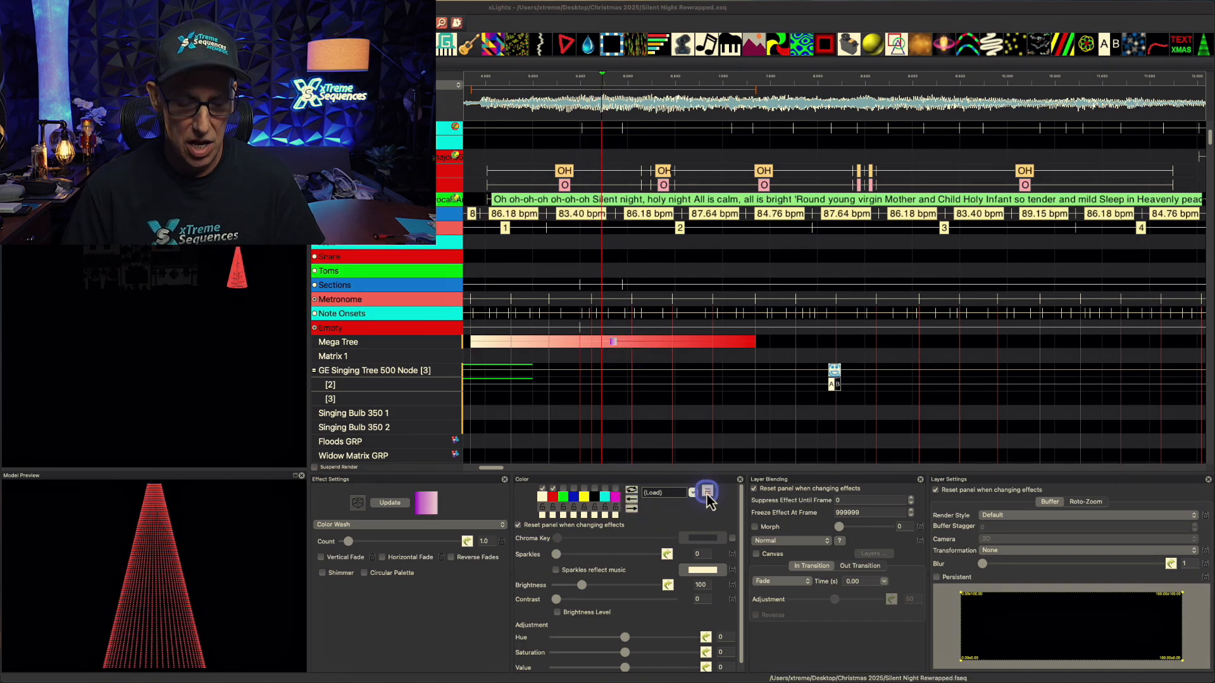
- Import the hex colours FF00CC, #00E6E6, #FFFFFF, #FF6600, #1A0033, #FFD700 as the effect palette
left_click(706, 493)
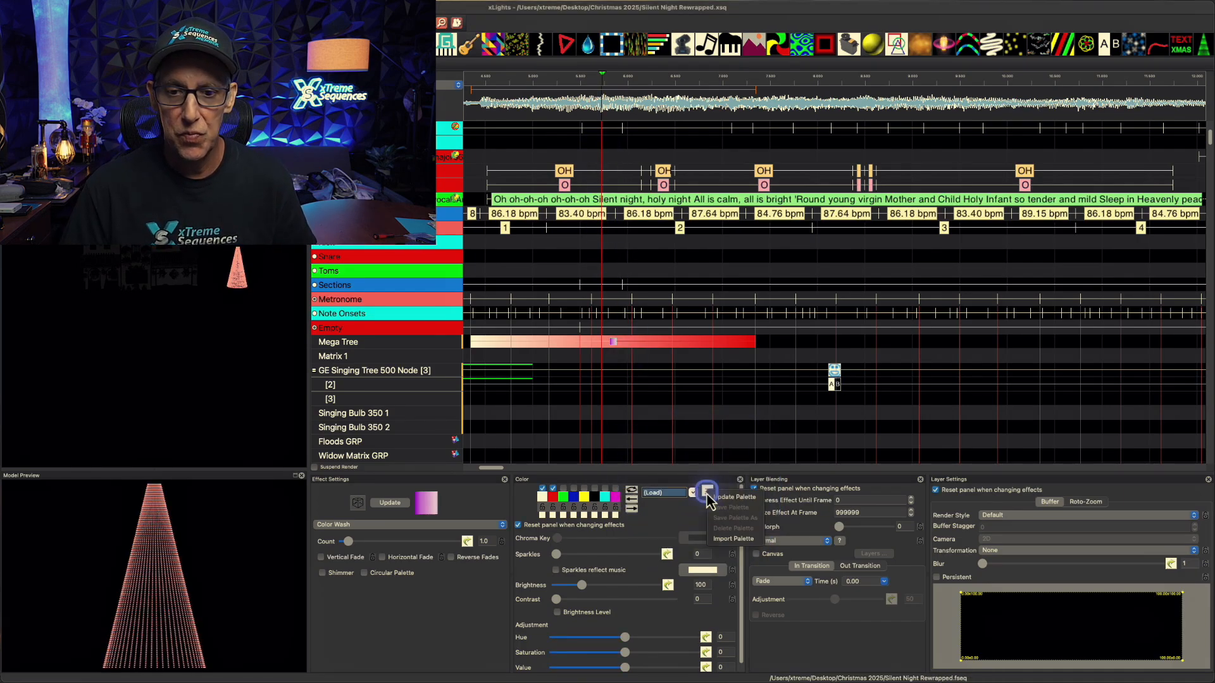
left_click(735, 538)
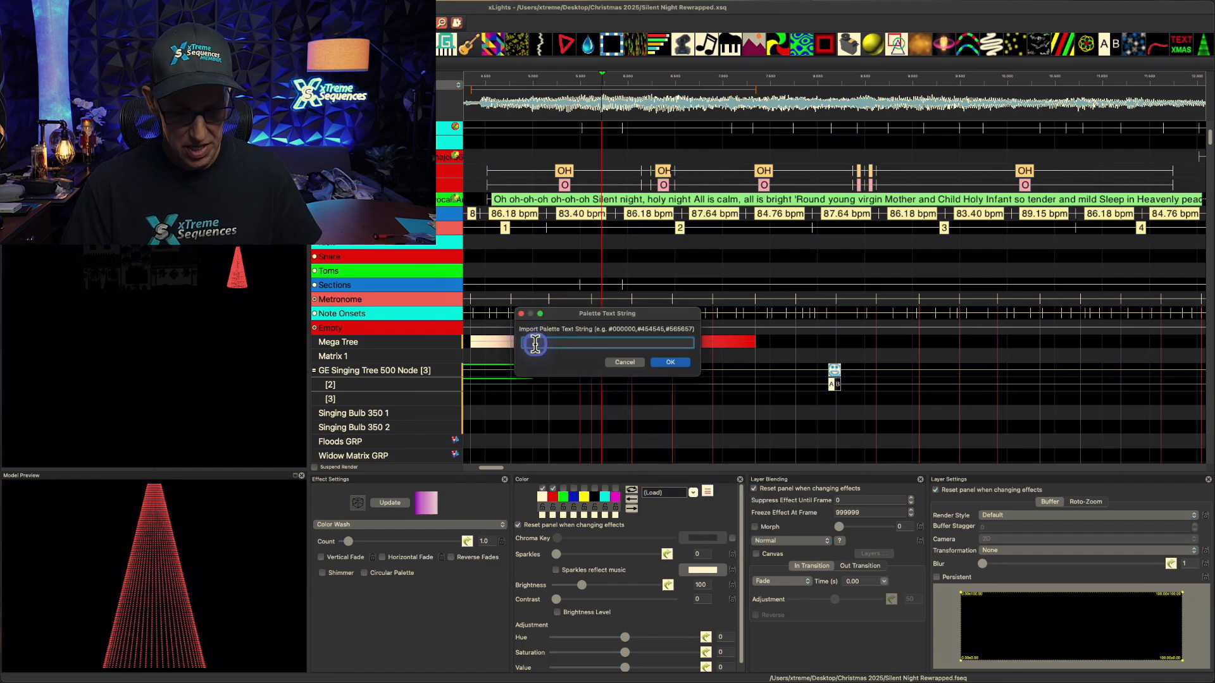
type("FF00CC, #00E6E6, #FFFFFF, #FF6600, #1A0033, #FFD700")
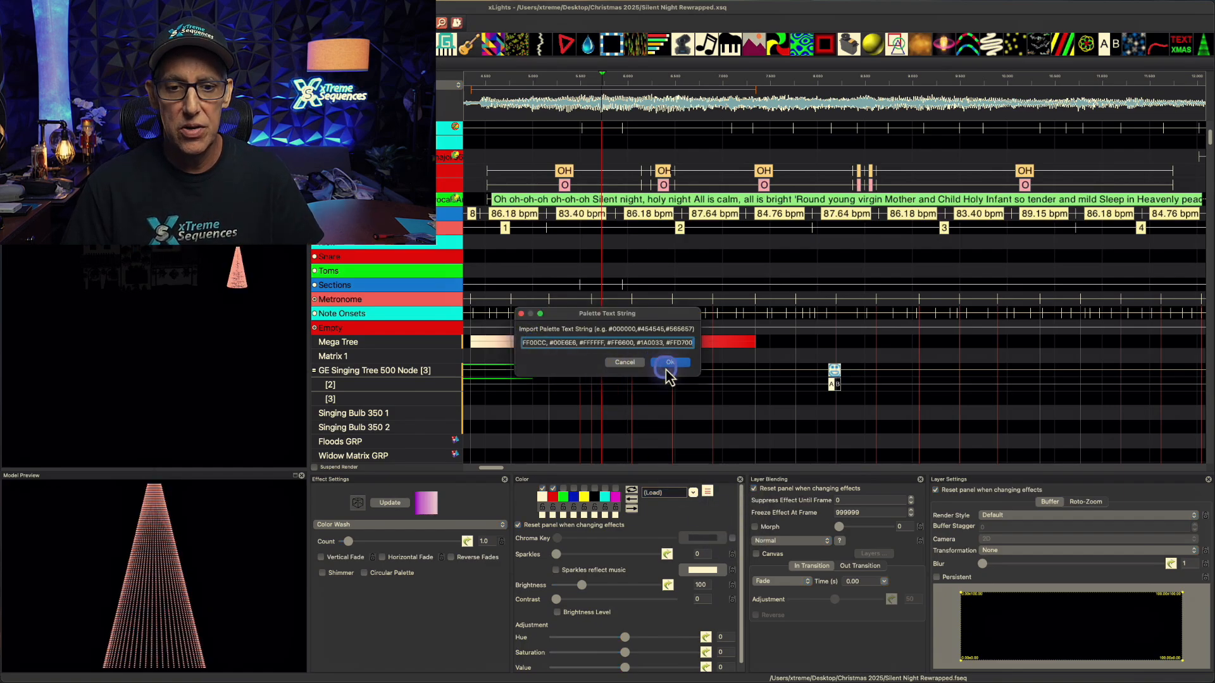
left_click(669, 362)
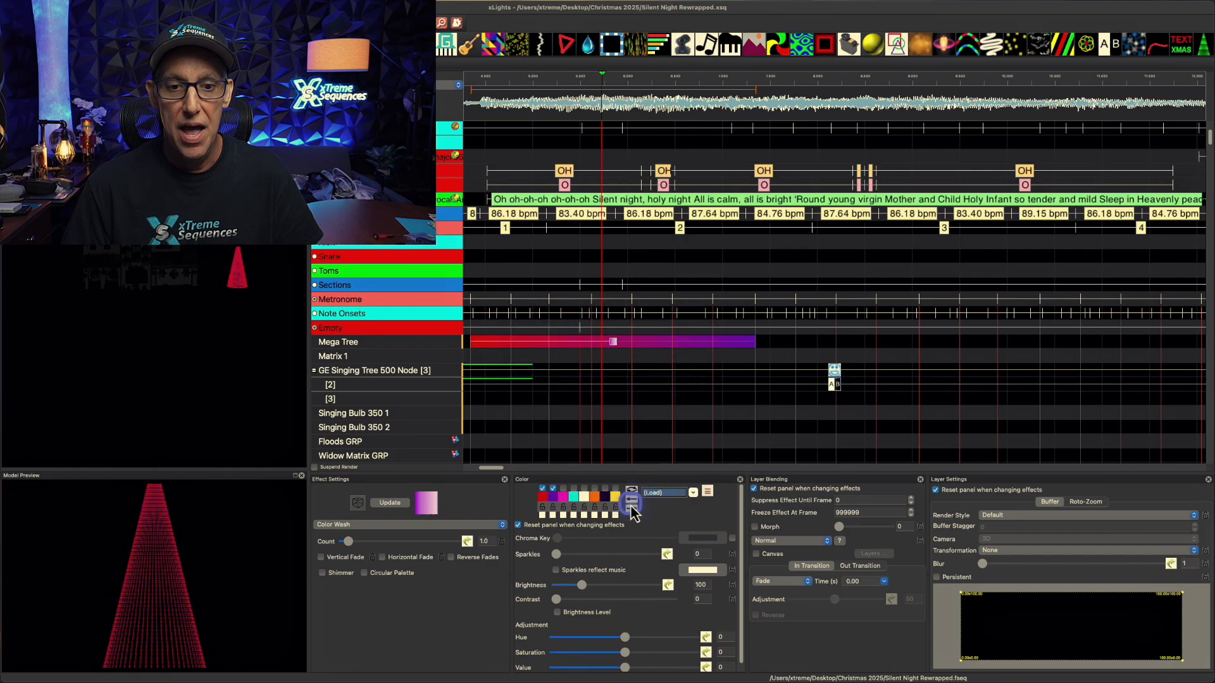
left_click(607, 497)
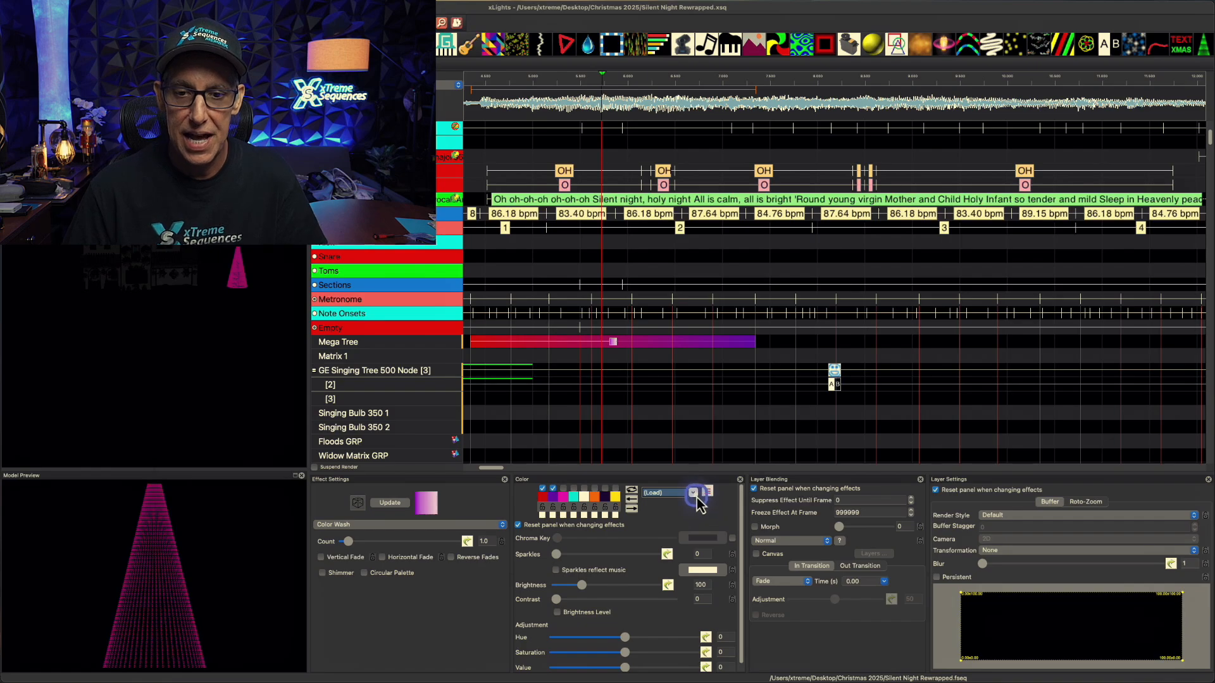
- Save the imported colours as a new palette named 'GaGa Glam'
left_click(707, 492)
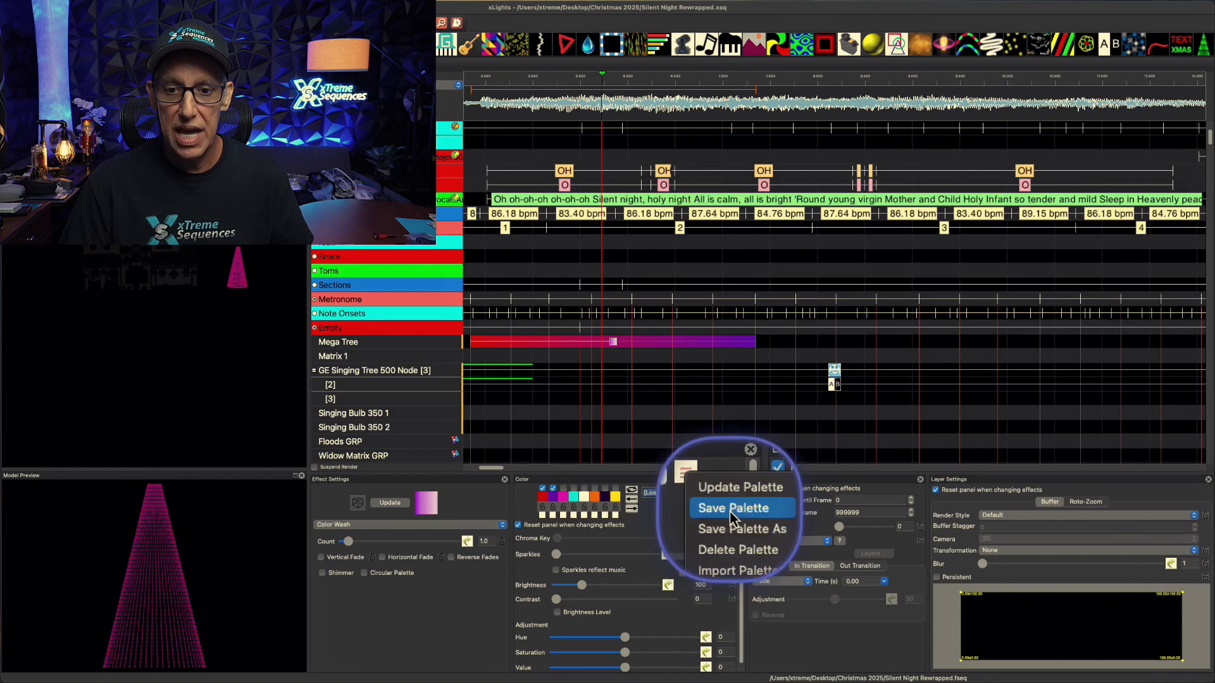
mouse_move(736, 527)
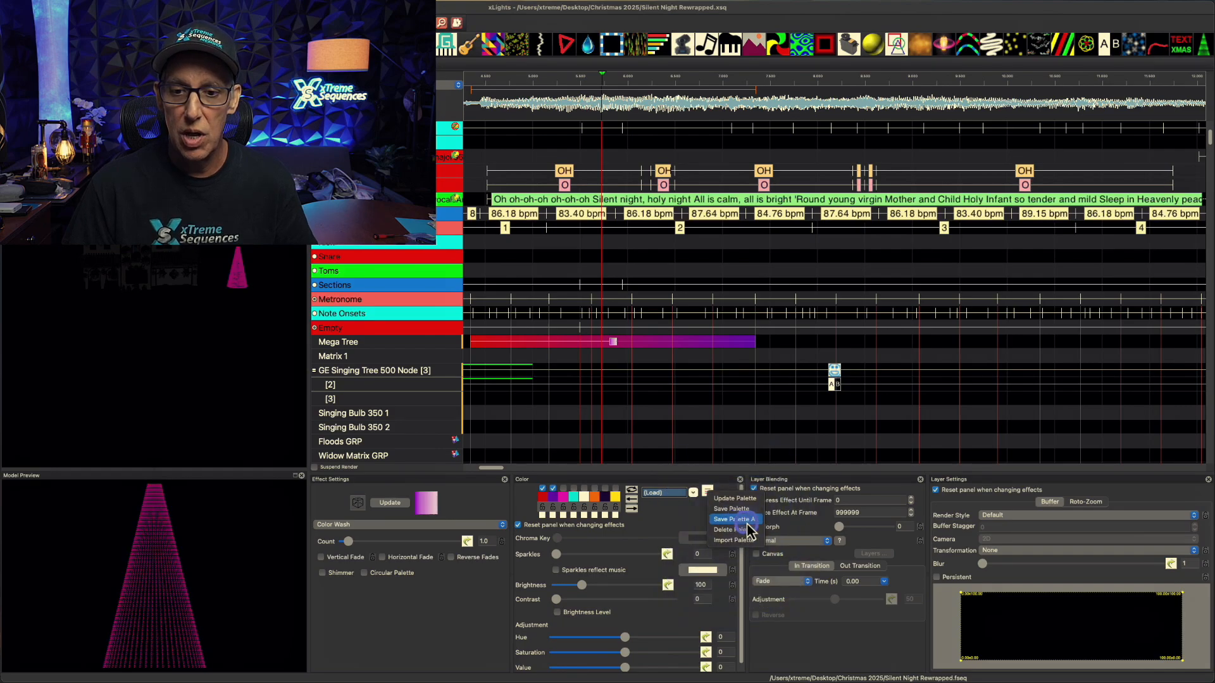
left_click(734, 519)
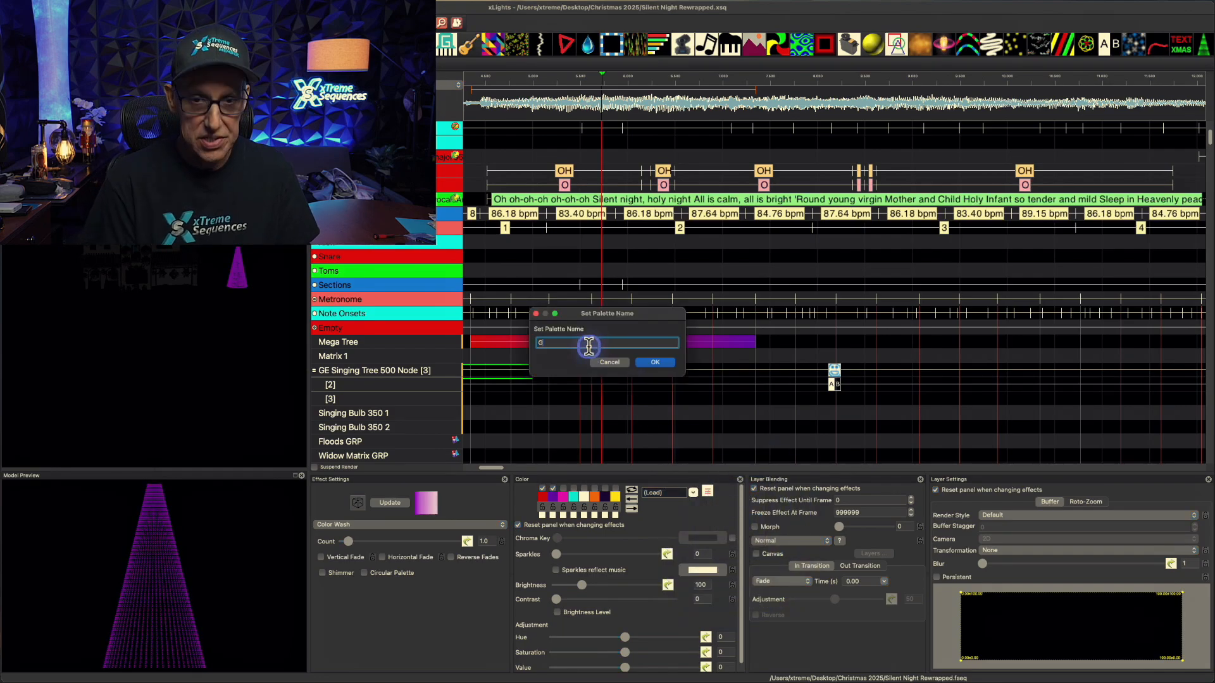
type("aGa Glam")
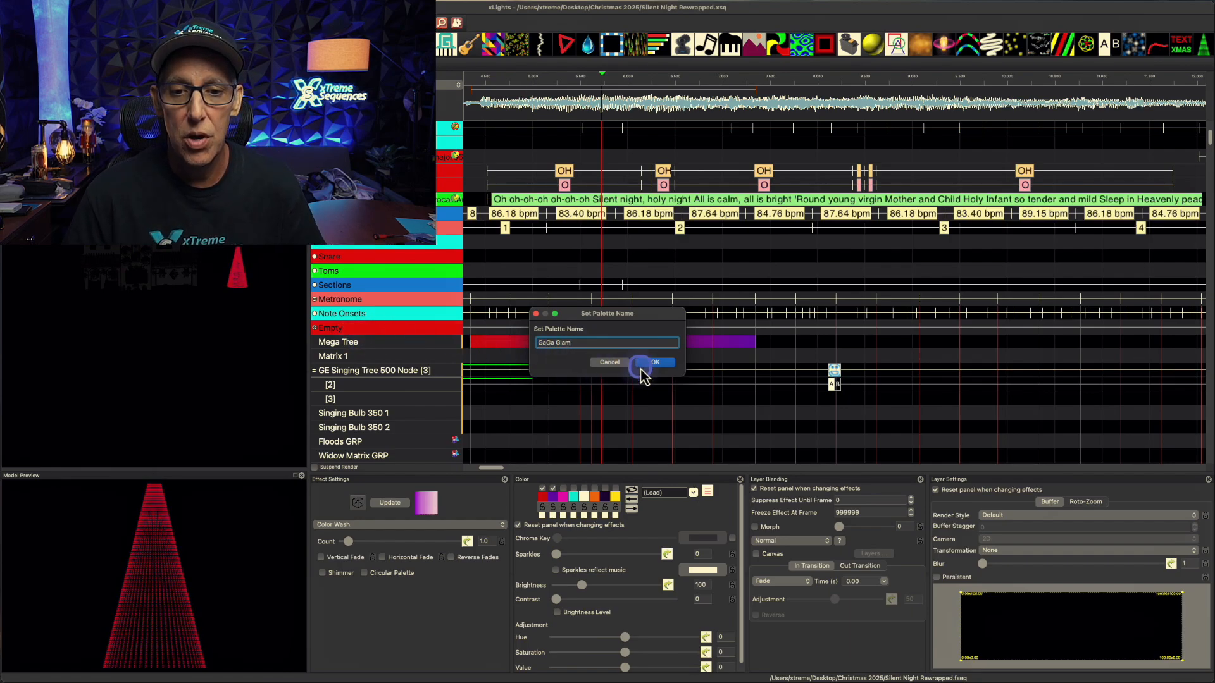
left_click(655, 362)
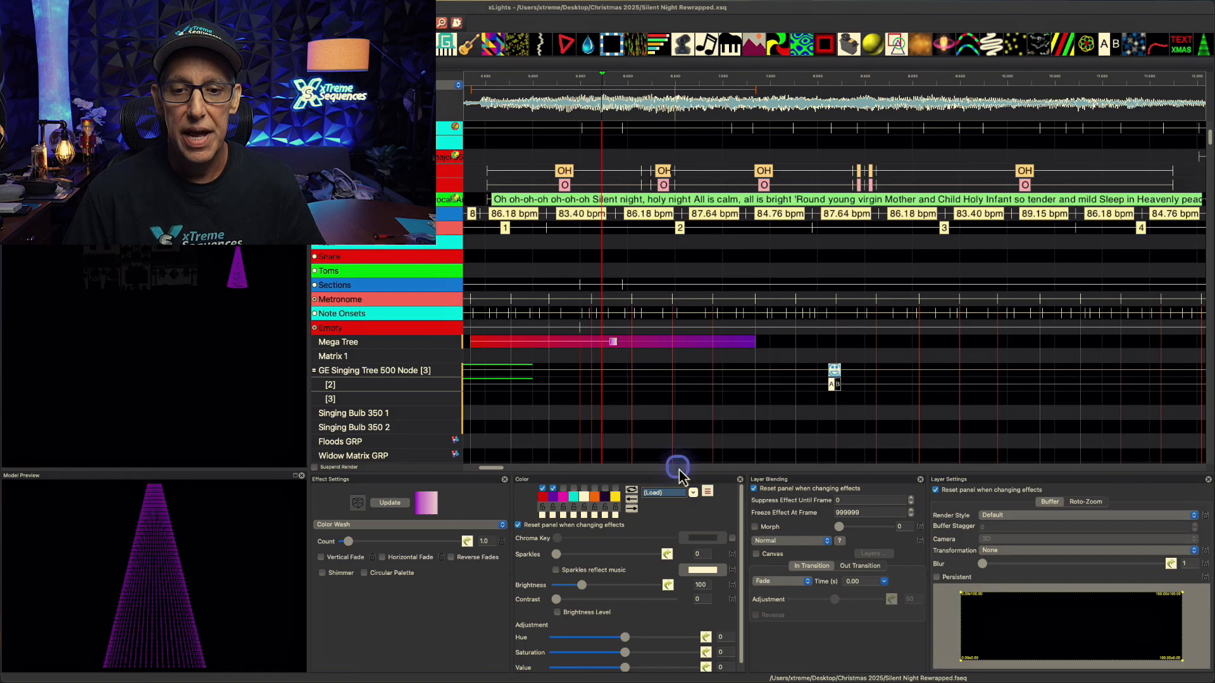
- Load the saved GaGa Glam palette onto the Mega Tree Color Wash effect
left_click(692, 492)
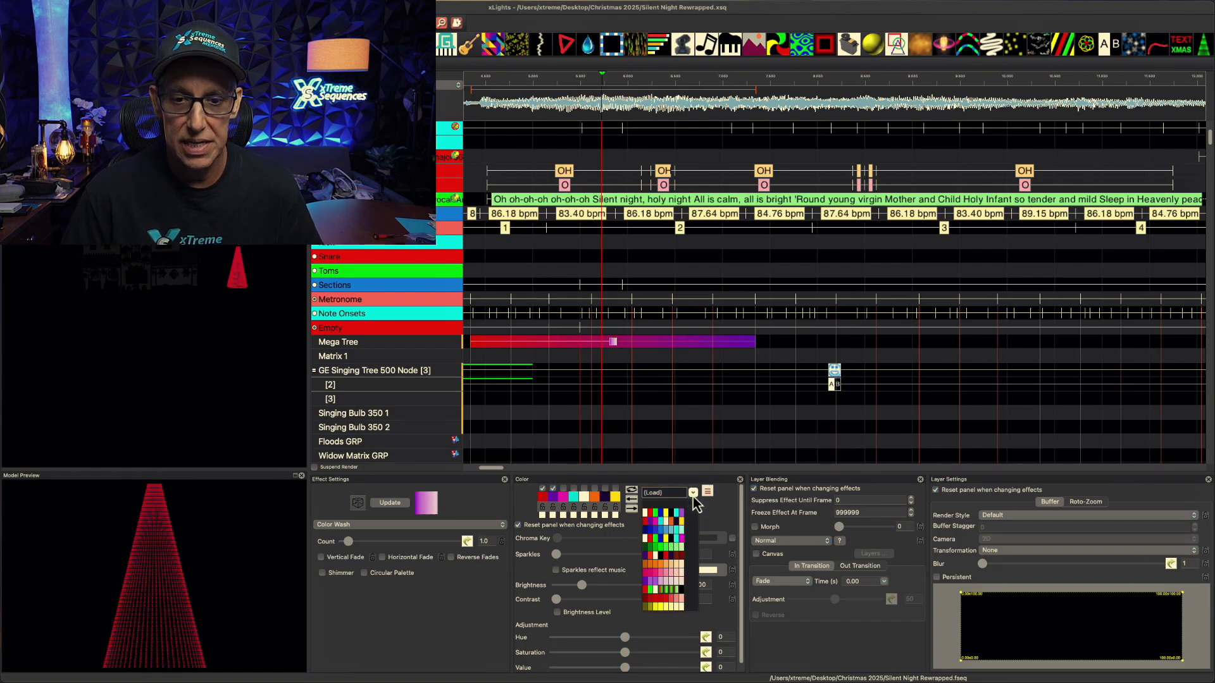
left_click(675, 525)
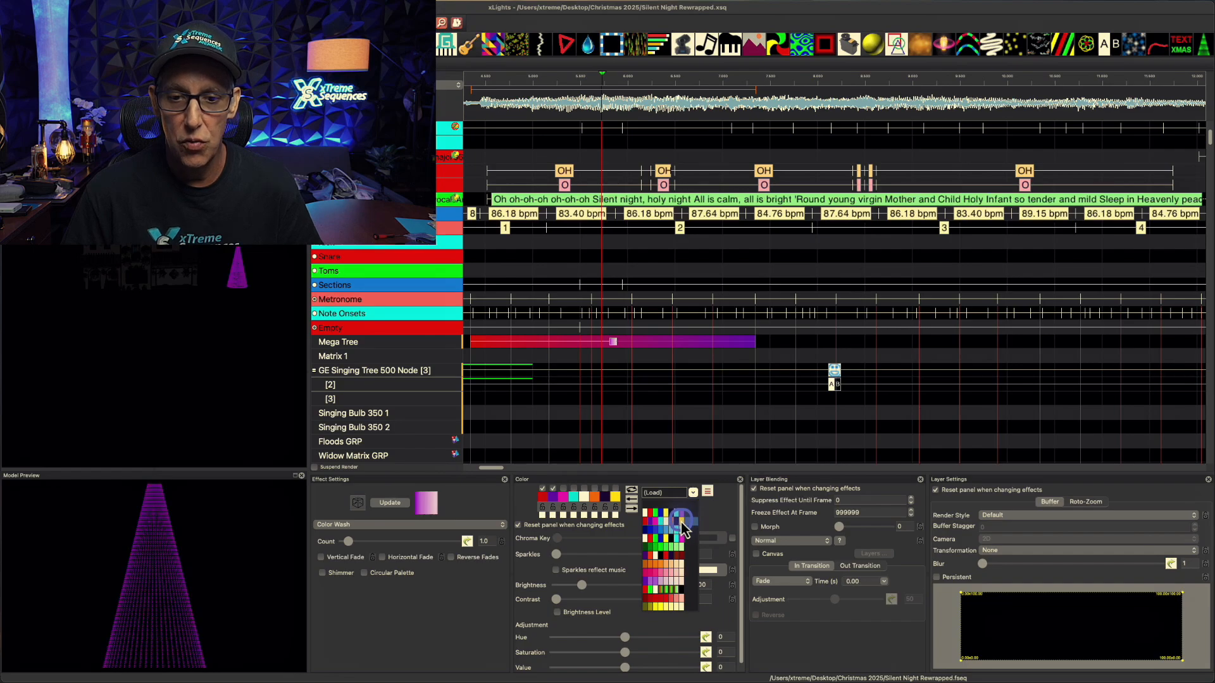
mouse_move(672, 531)
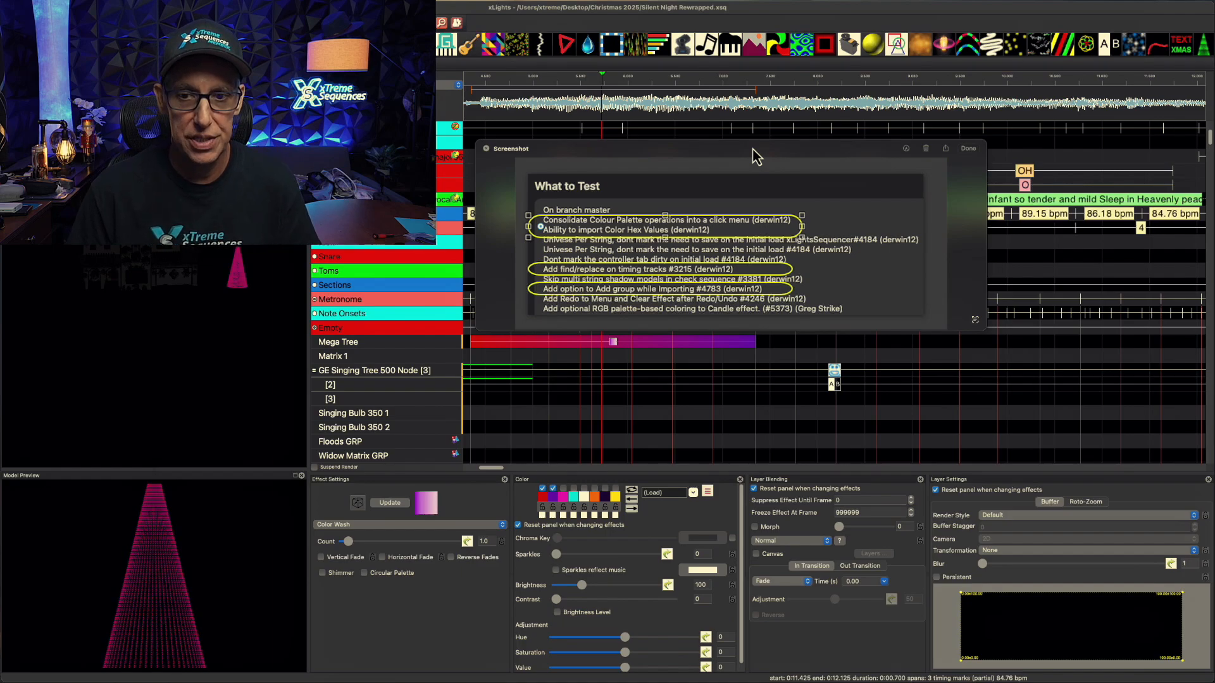
- Dismiss the 'What to Test' release notes screenshot
left_click(969, 148)
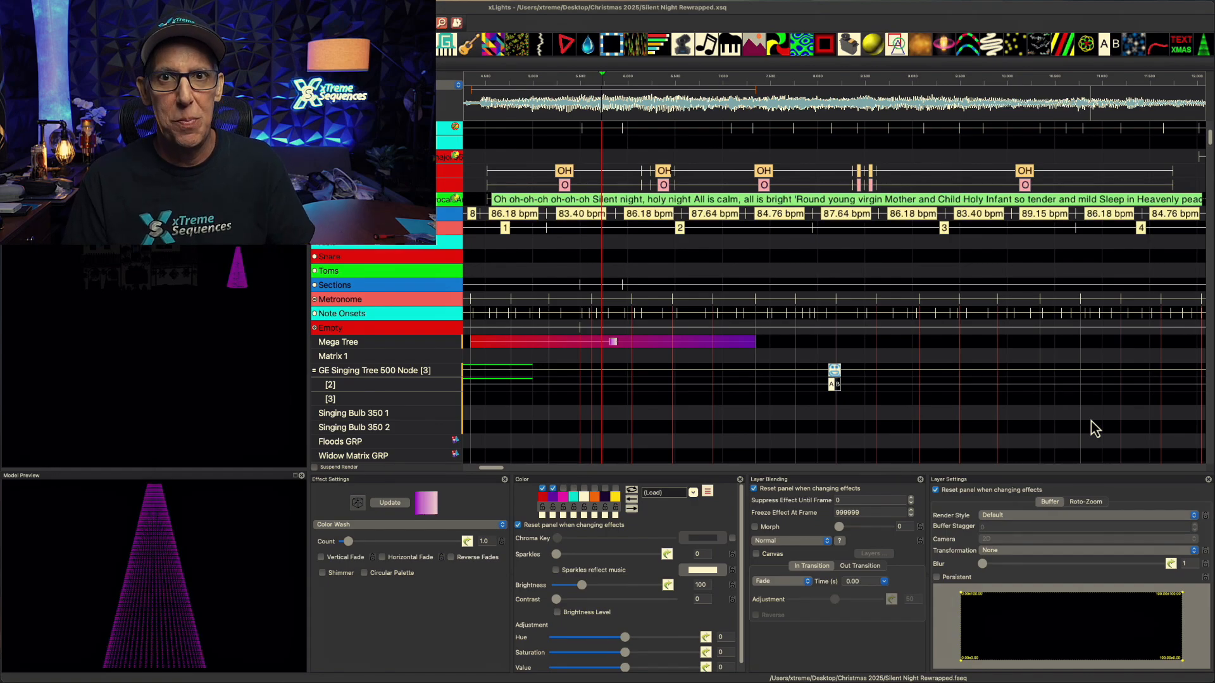
- Select the first OH phoneme and run Find for 'OH' on the lyric timing track
left_click(565, 171)
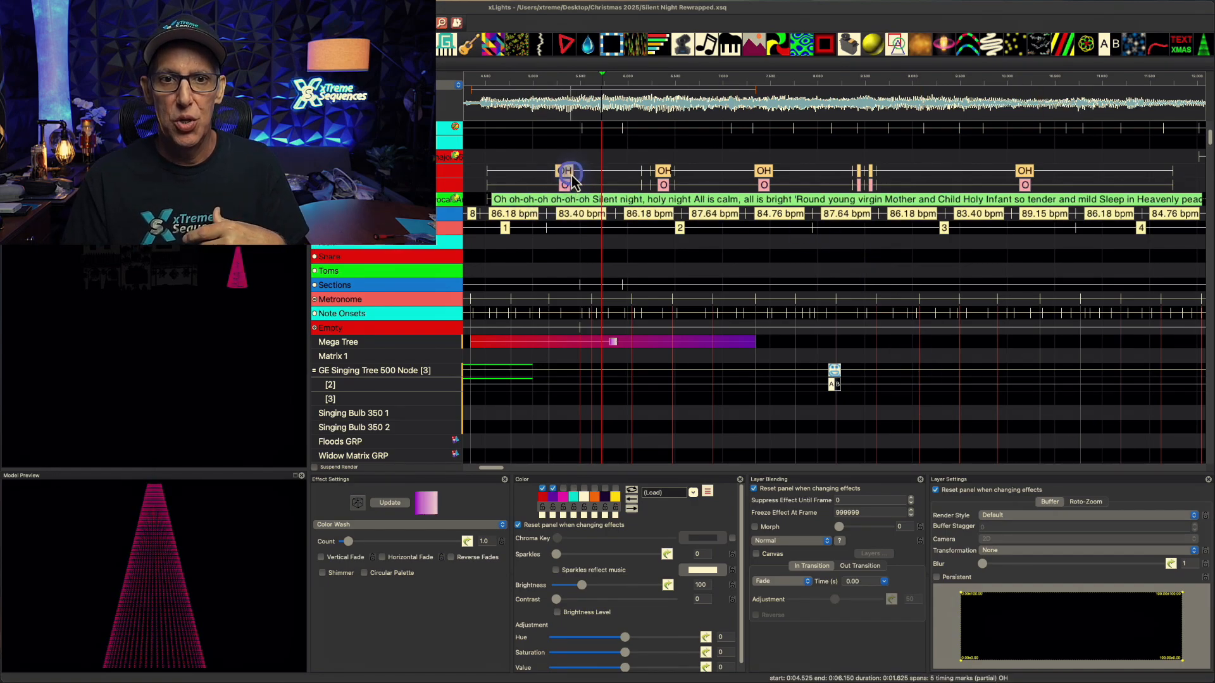
right_click(564, 176)
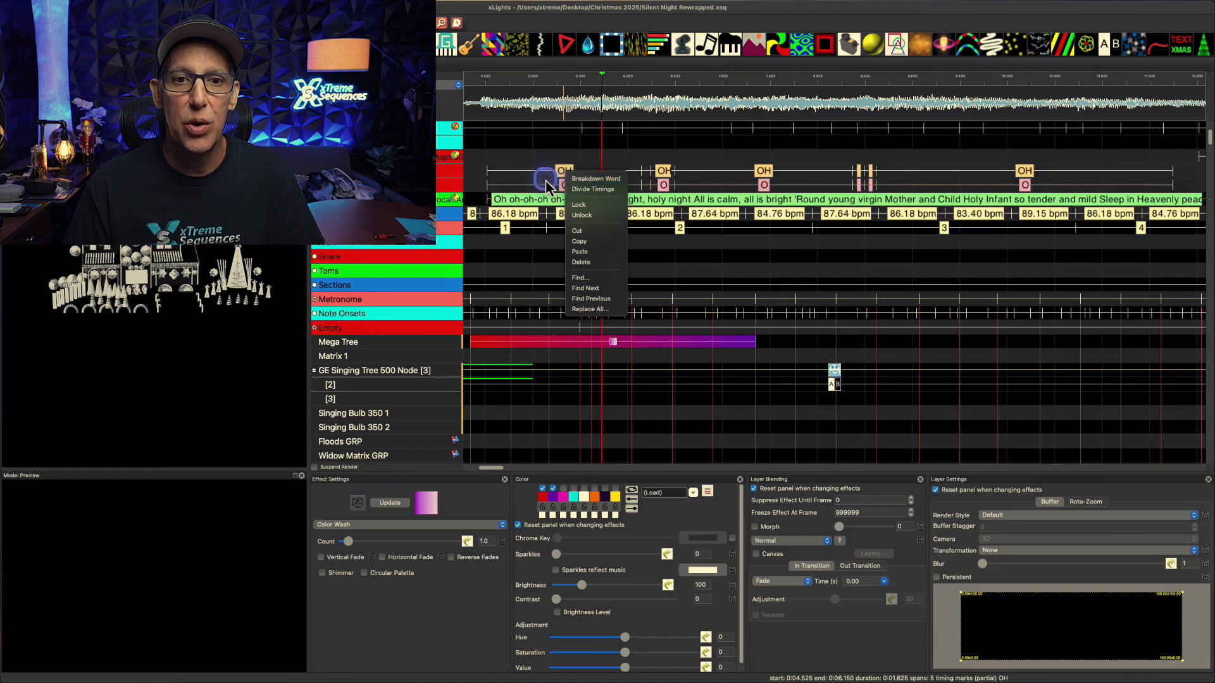
left_click(595, 178)
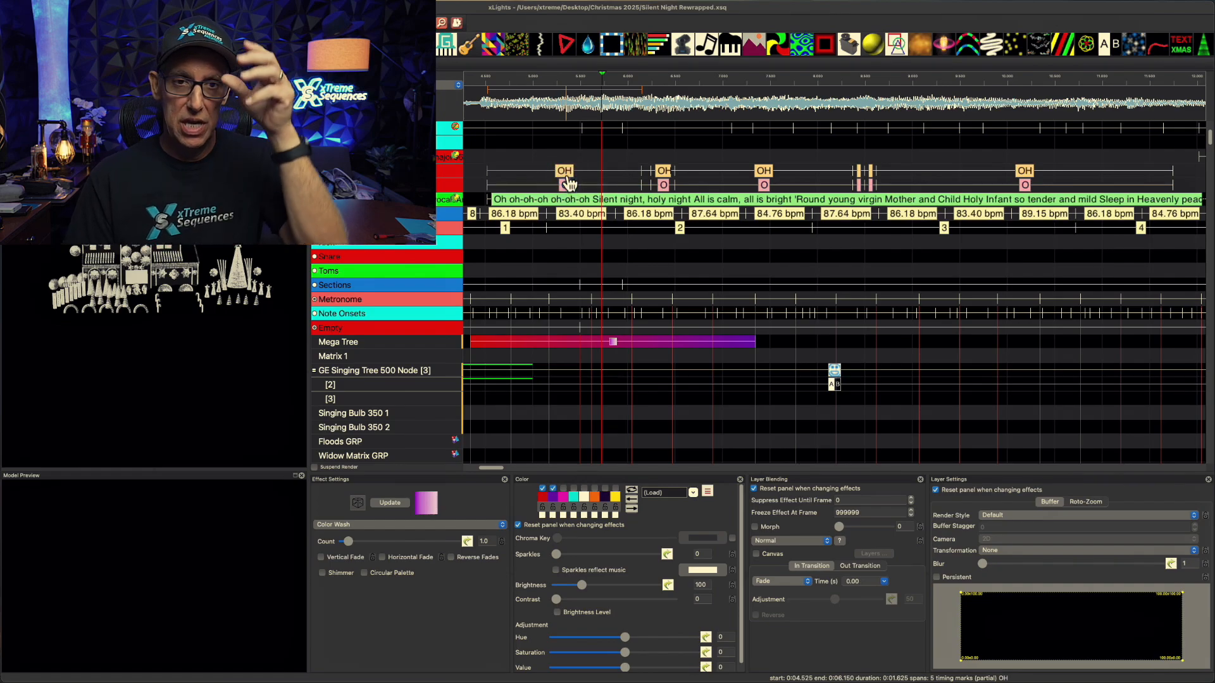
right_click(563, 174)
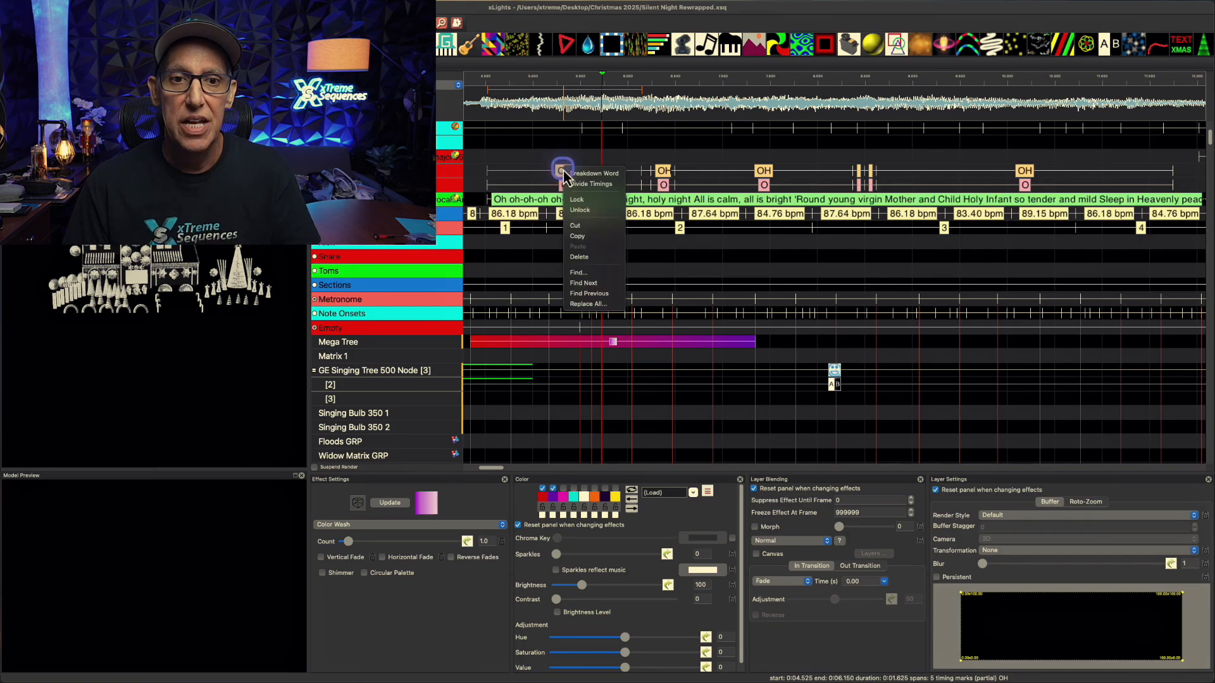
mouse_move(603, 283)
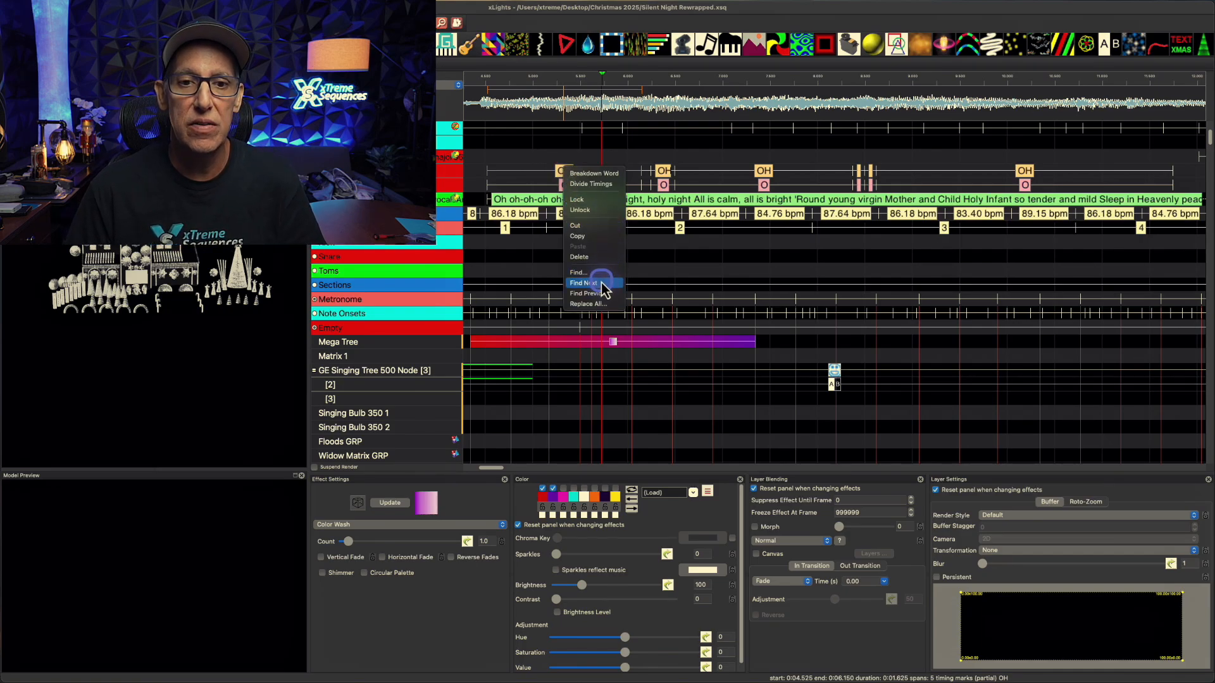
left_click(582, 283)
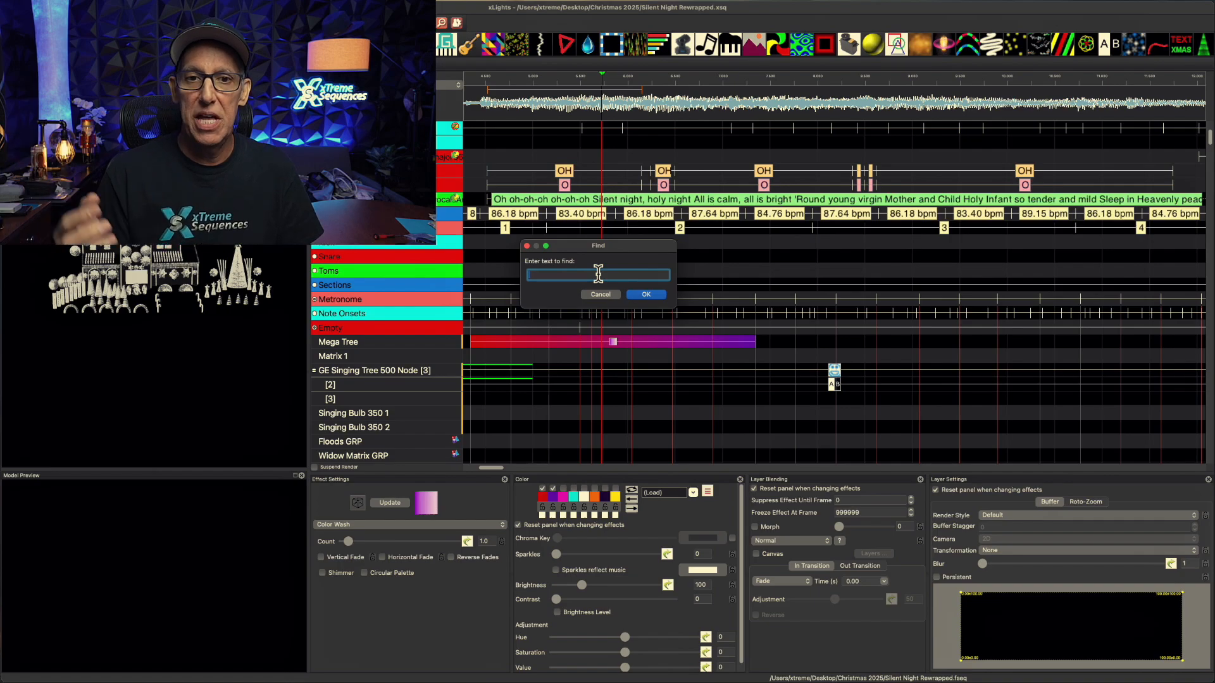
type("OH")
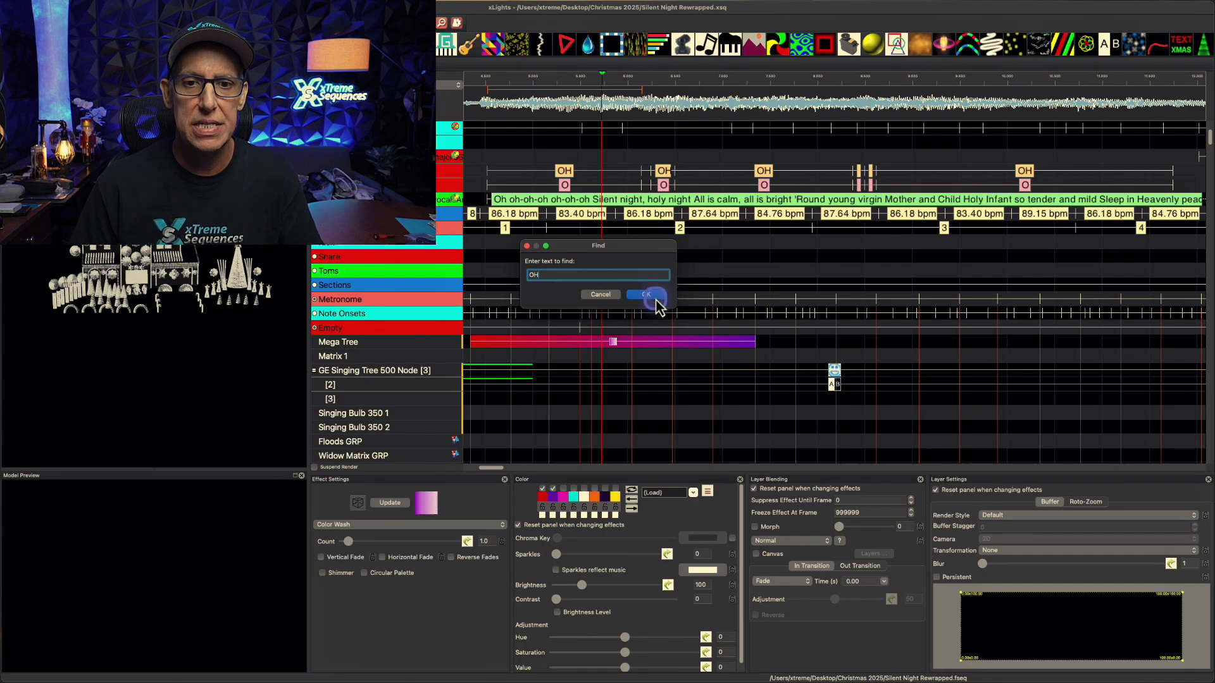
left_click(646, 294)
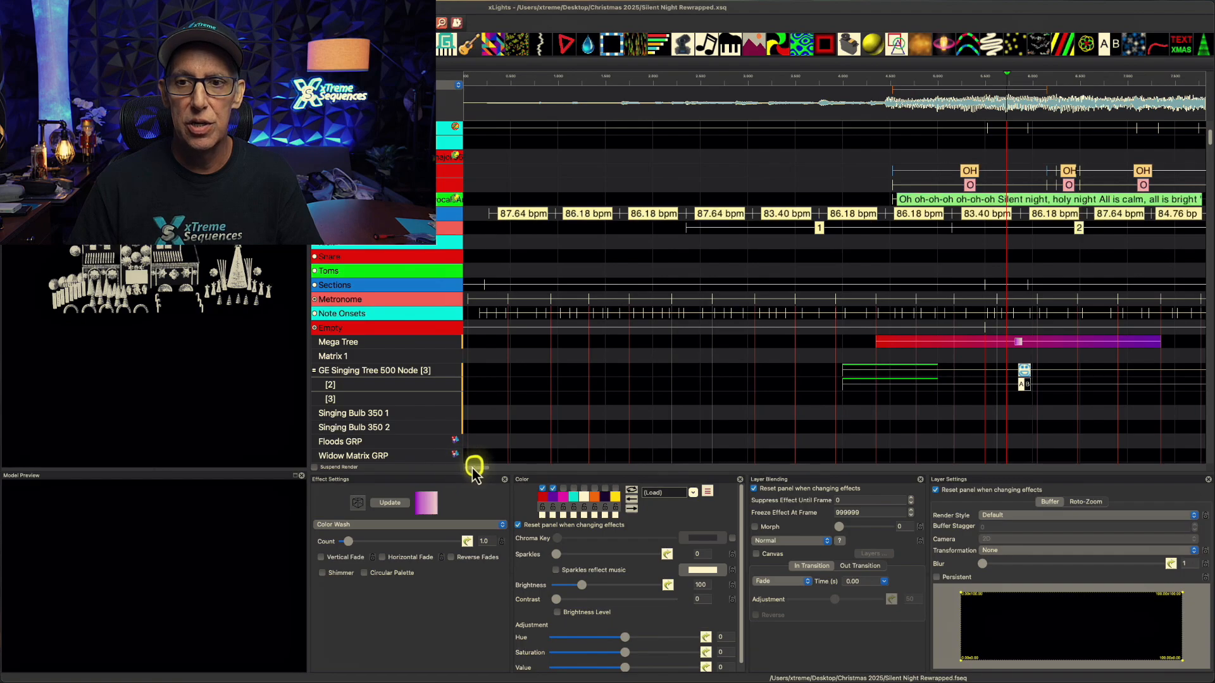
- Replace every OH phoneme with AH, then find 'o' and begin Replace All with 'ai'
right_click(969, 172)
type("AH")
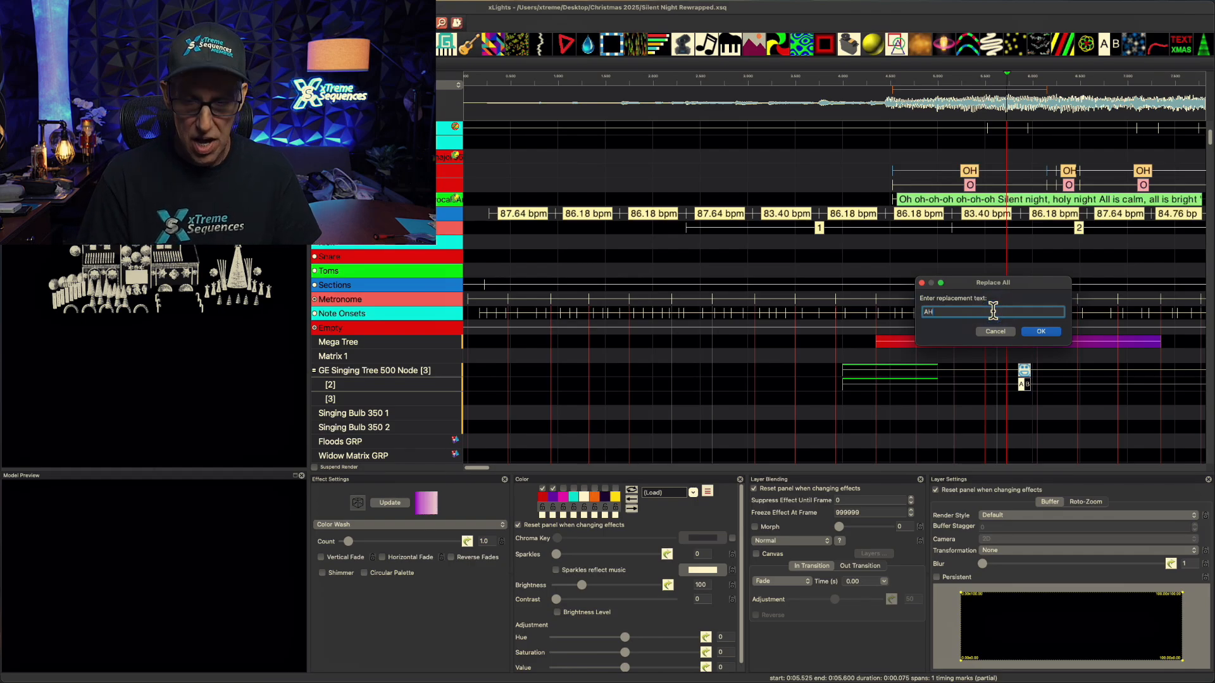
left_click(1041, 331)
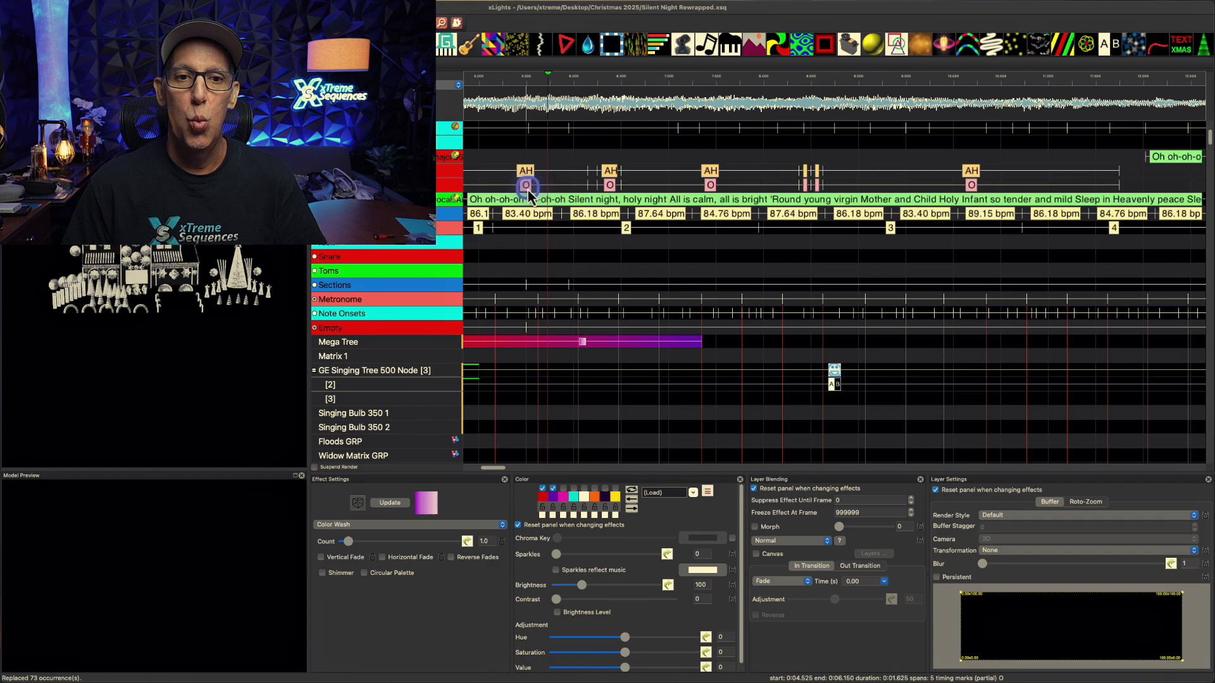
right_click(528, 187)
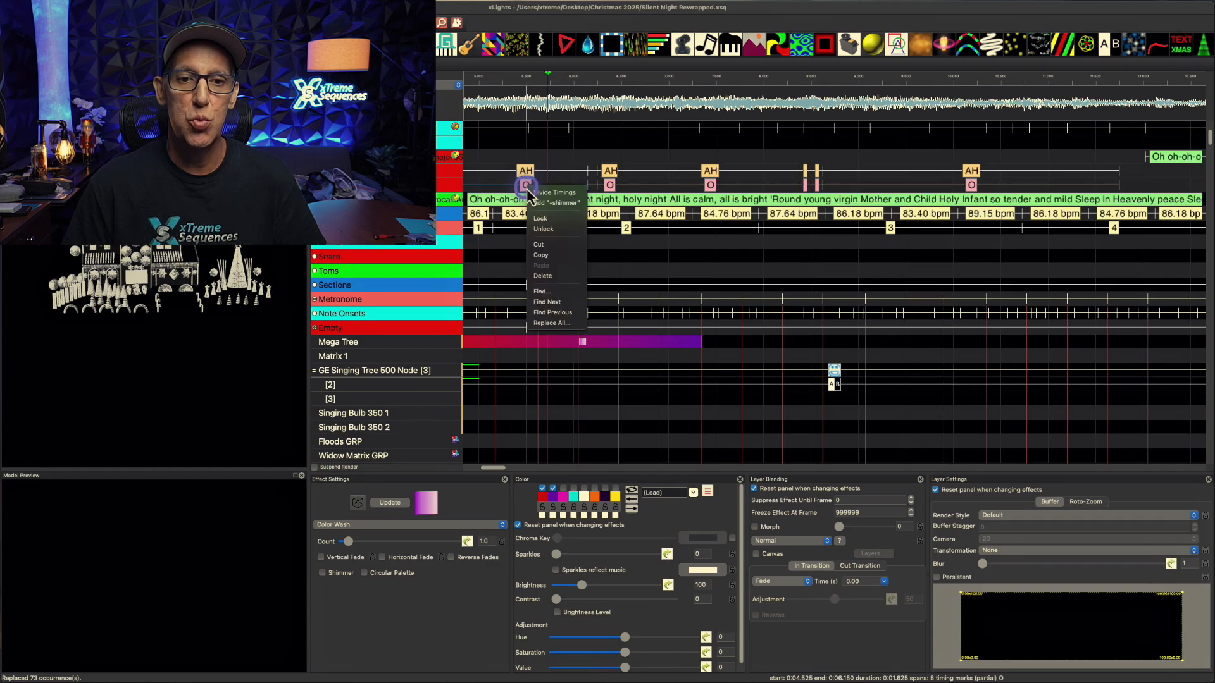
mouse_move(544, 276)
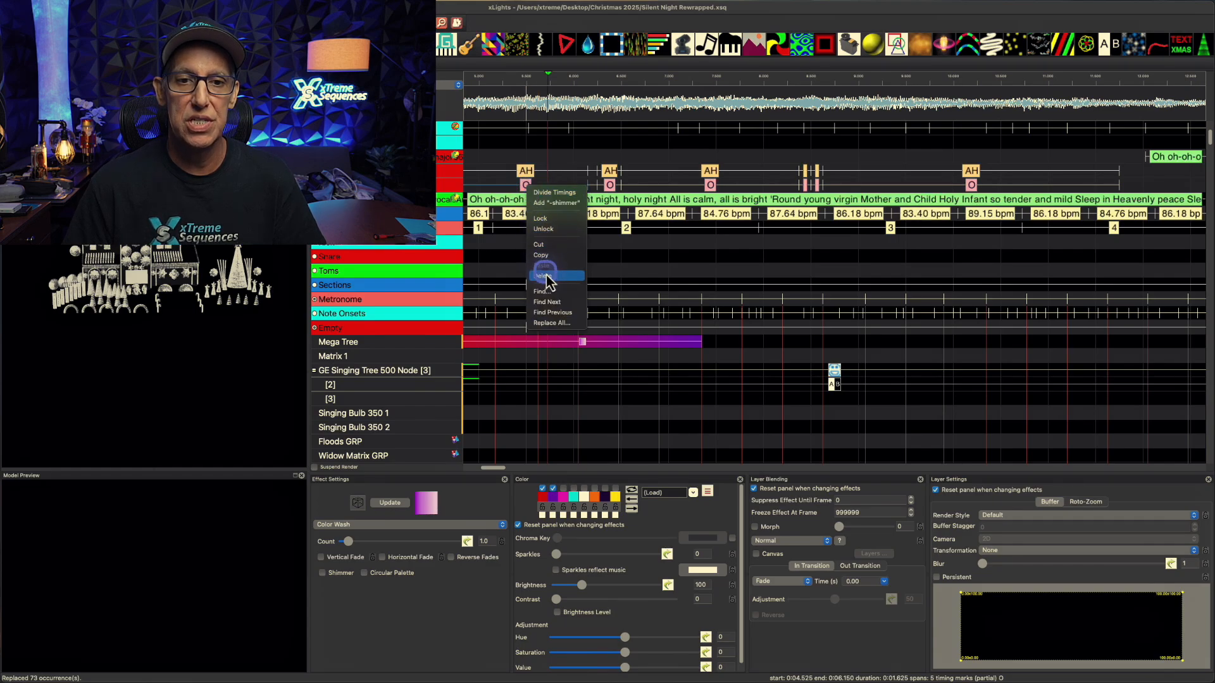
left_click(542, 291)
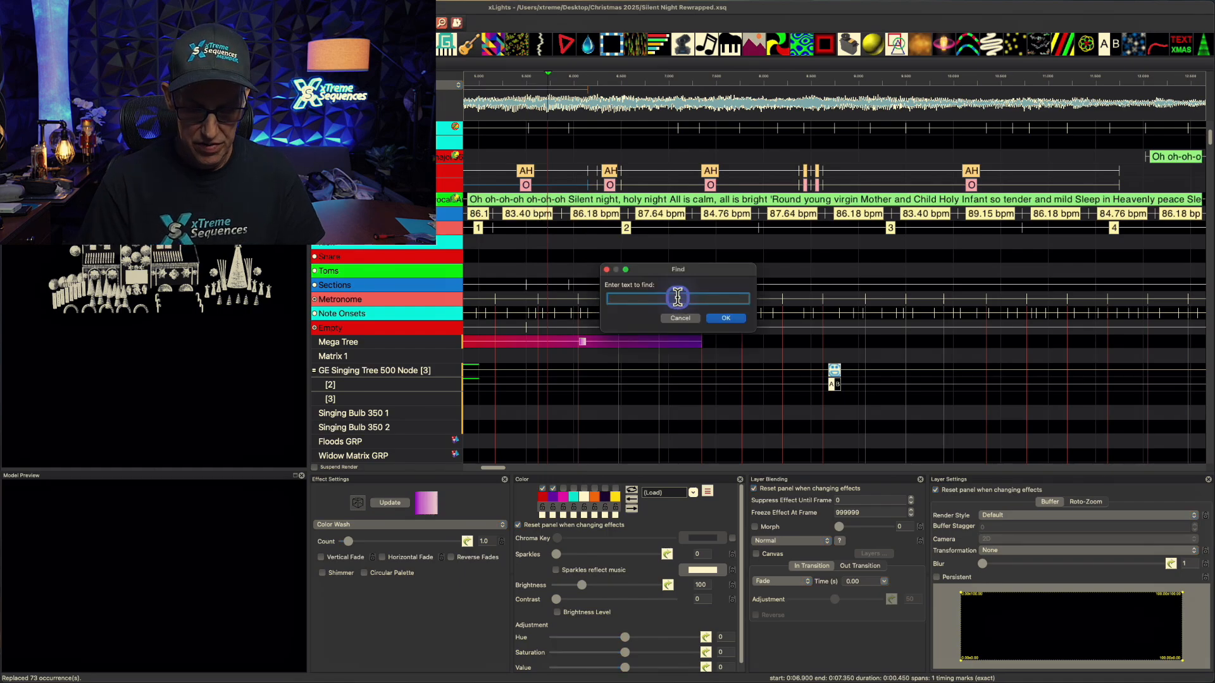
type("o")
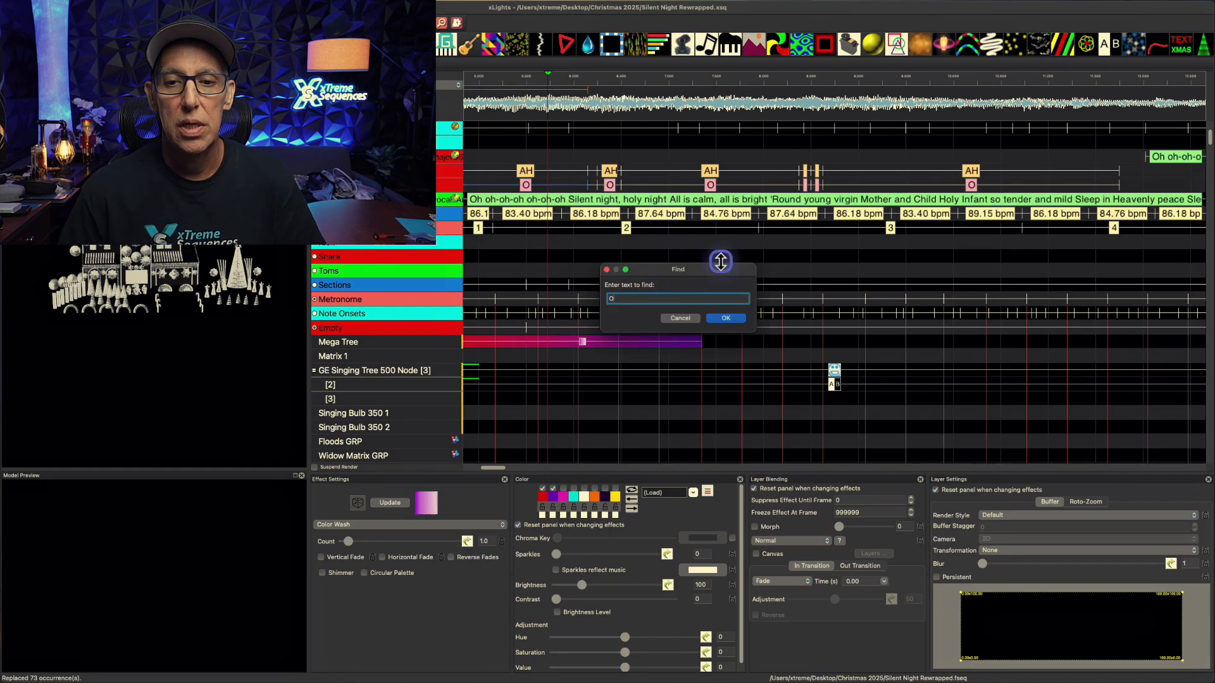
left_click(726, 318)
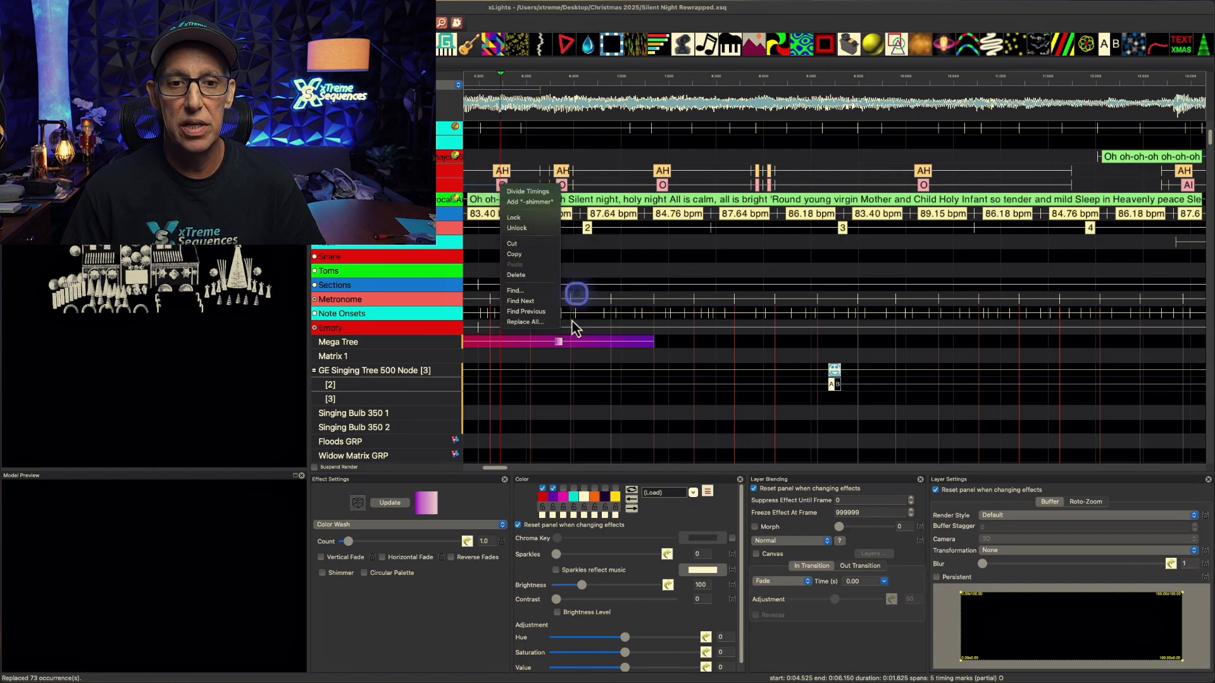
left_click(524, 321)
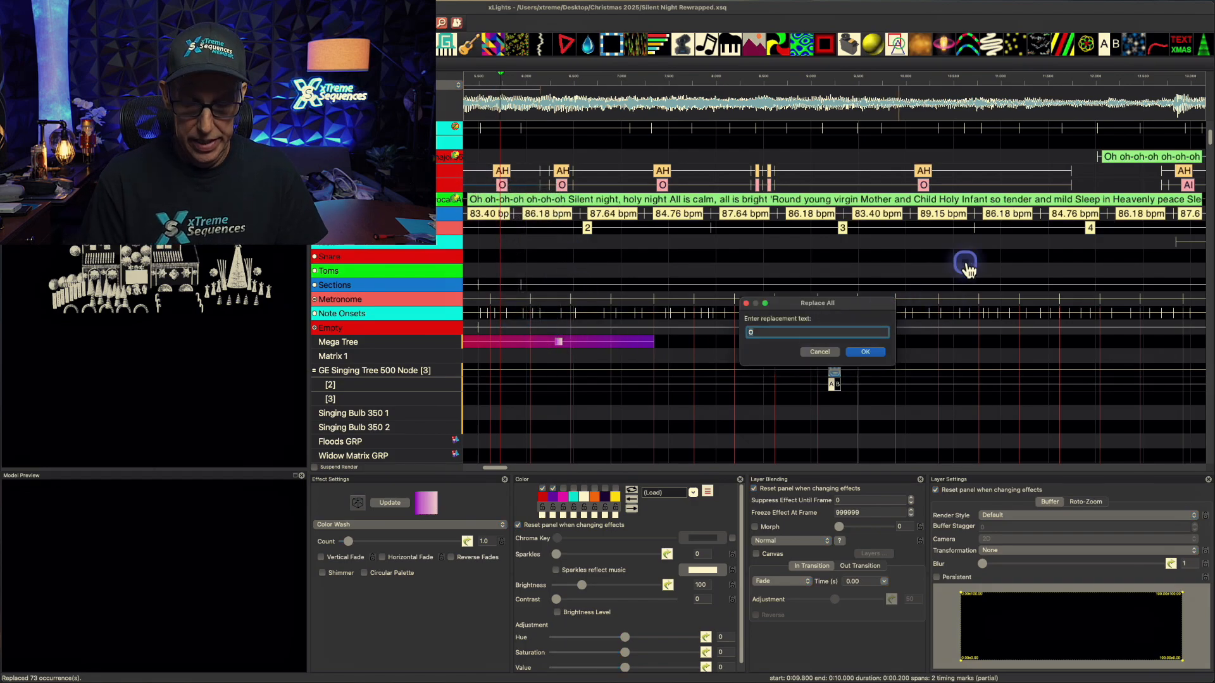
type("ai")
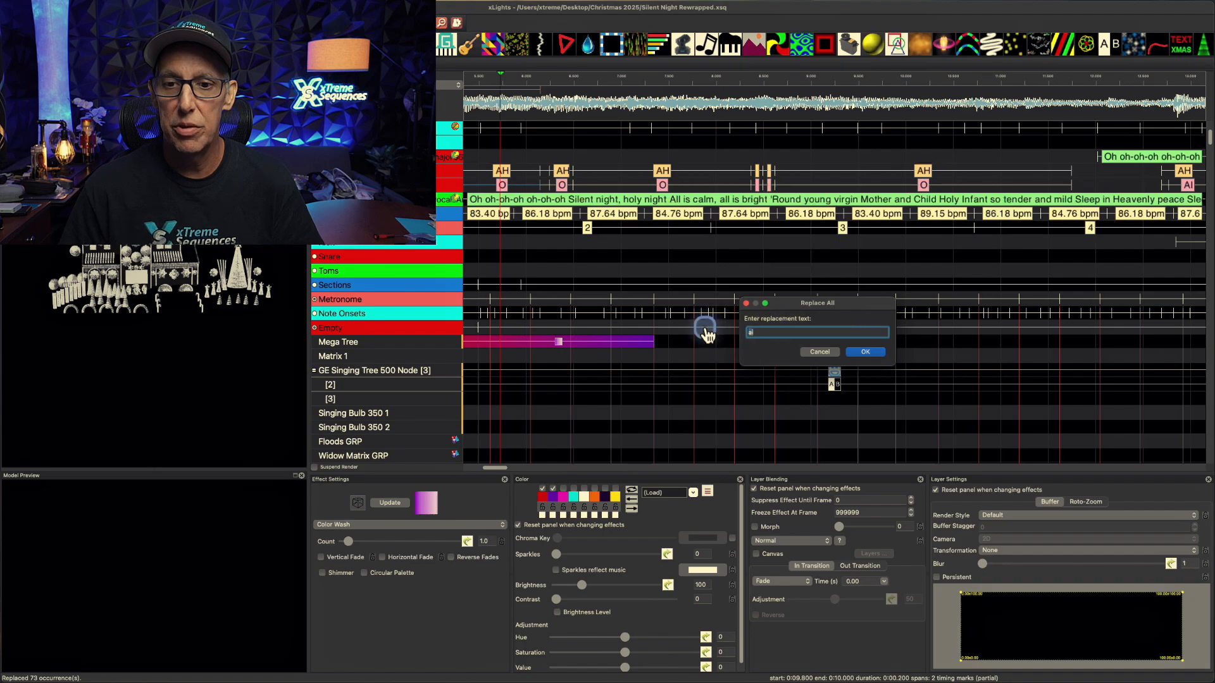
- Confirm AI as the replacement for all 59 O phonemes and scroll the timeline right
type("AI")
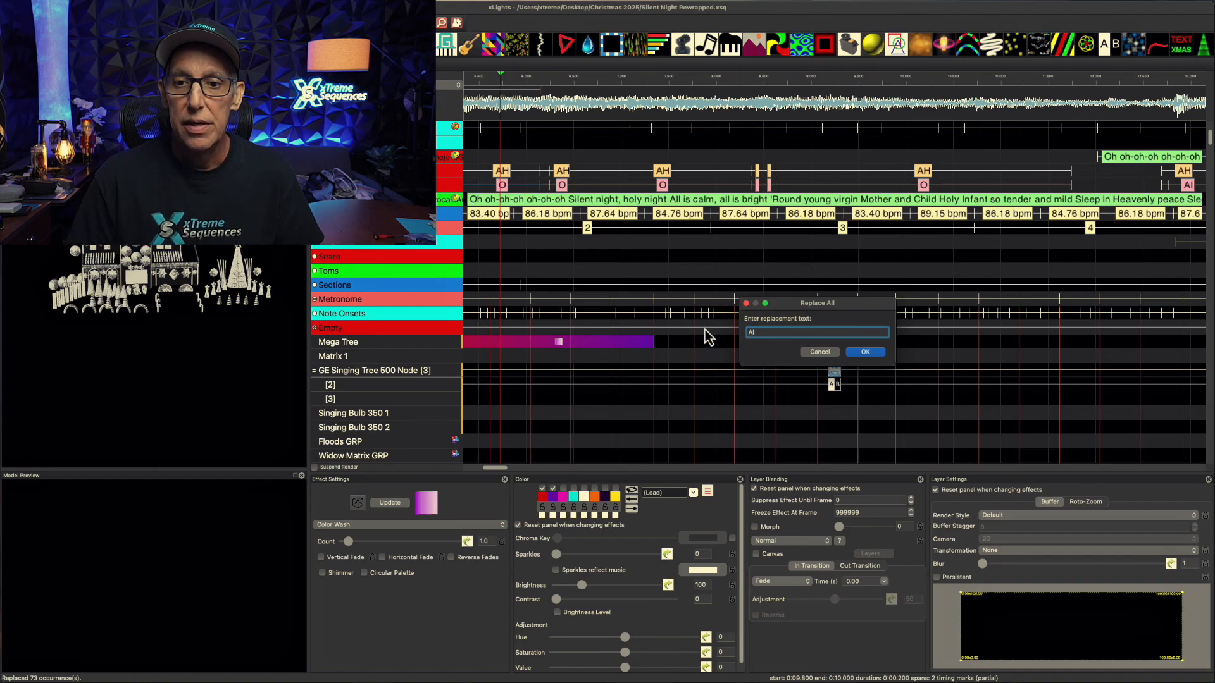
left_click(865, 352)
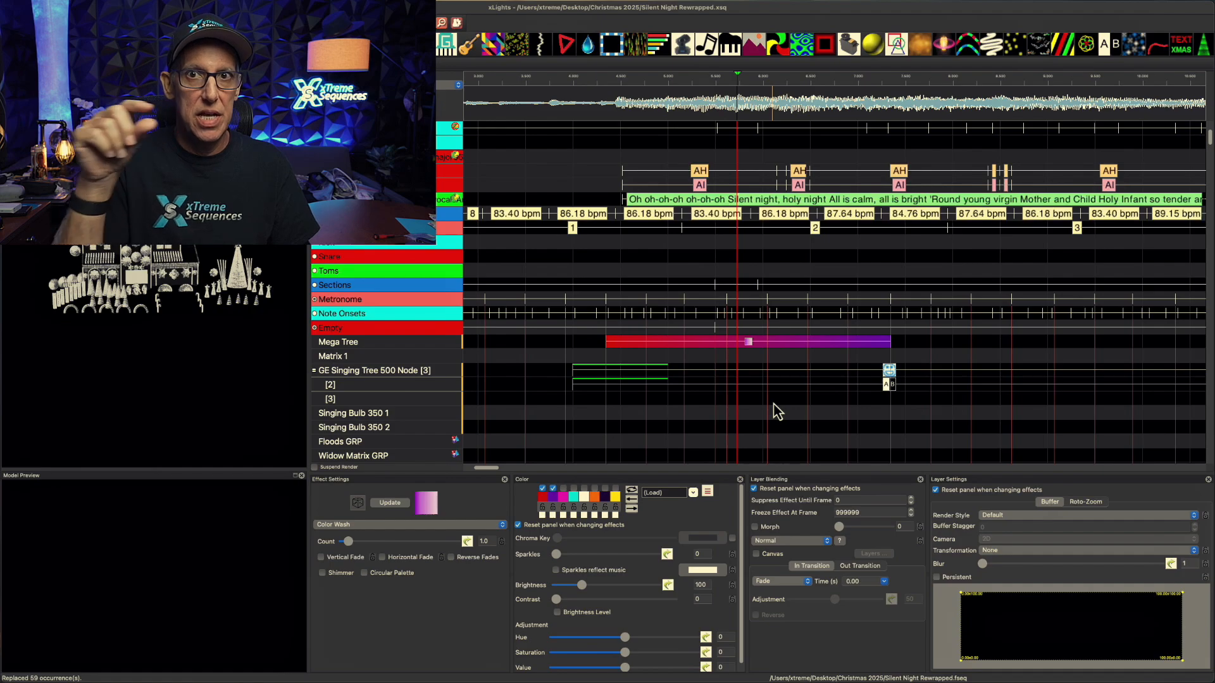
left_click(702, 171)
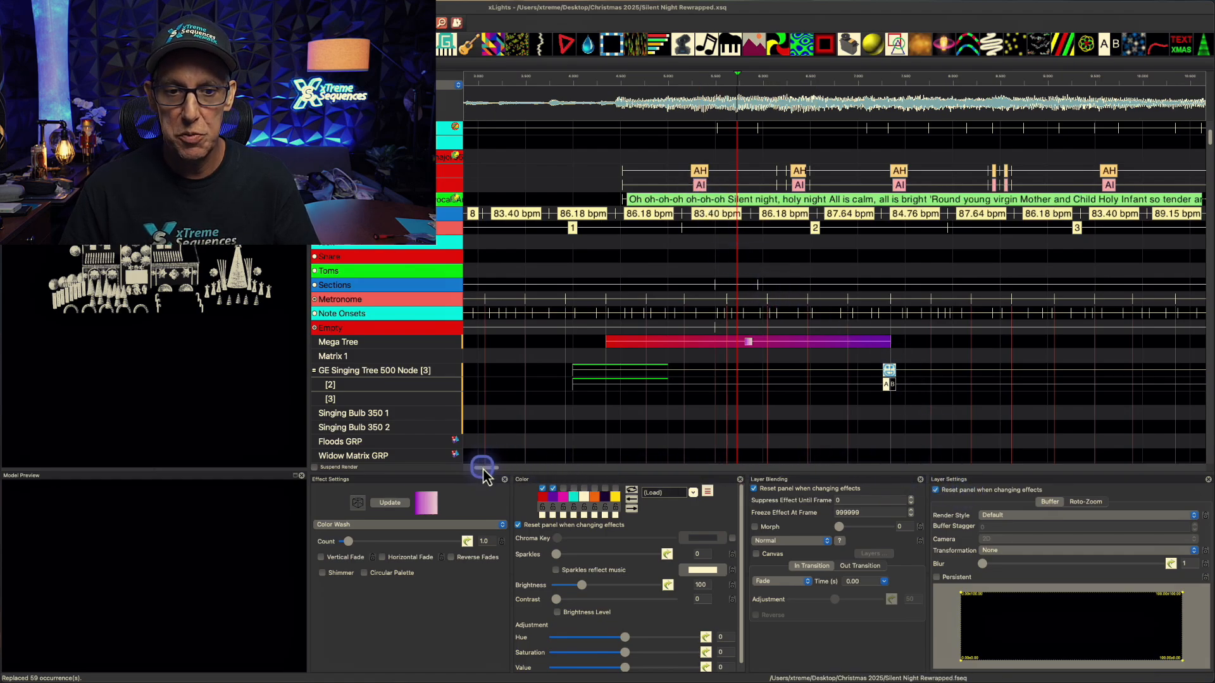
scroll("right", 3)
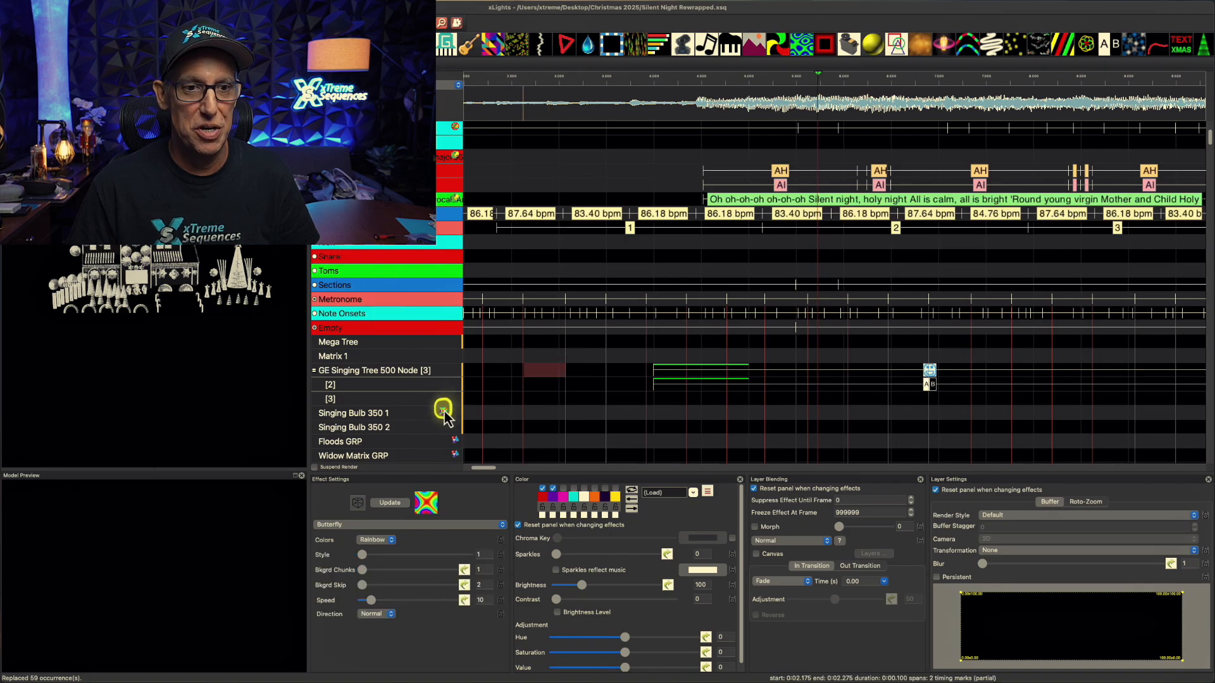
- Preview and select the Butterfly effect on the Matrix 1 row
left_click(513, 367)
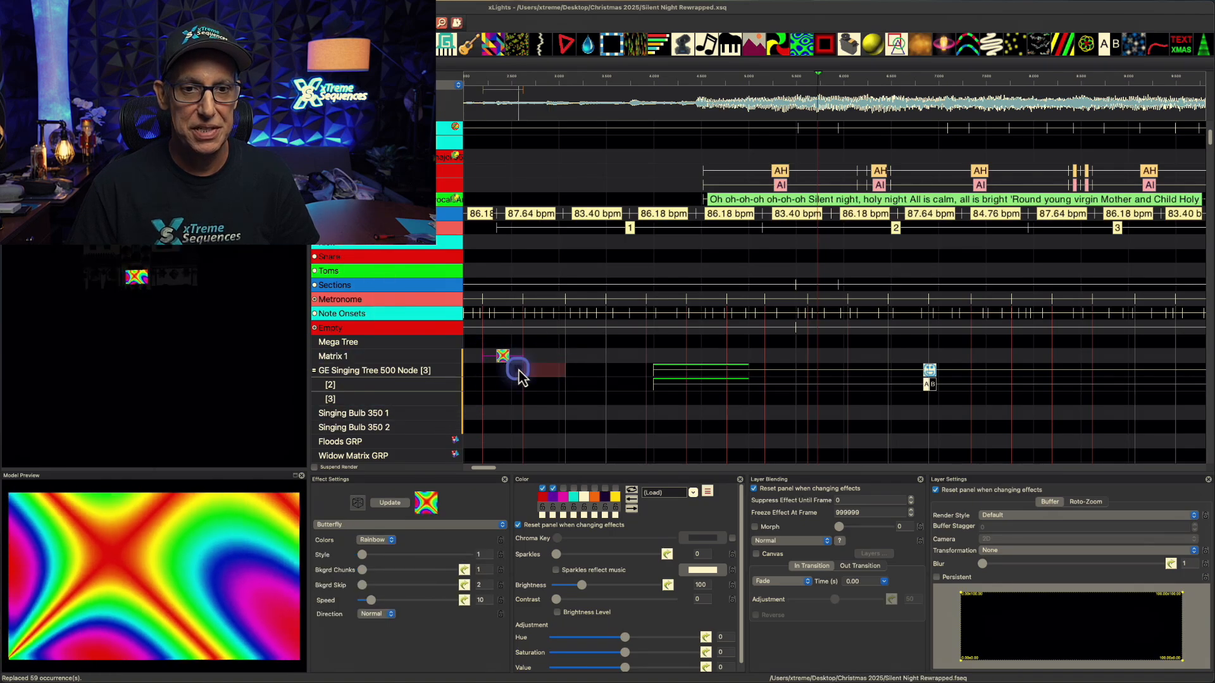
left_click(502, 357)
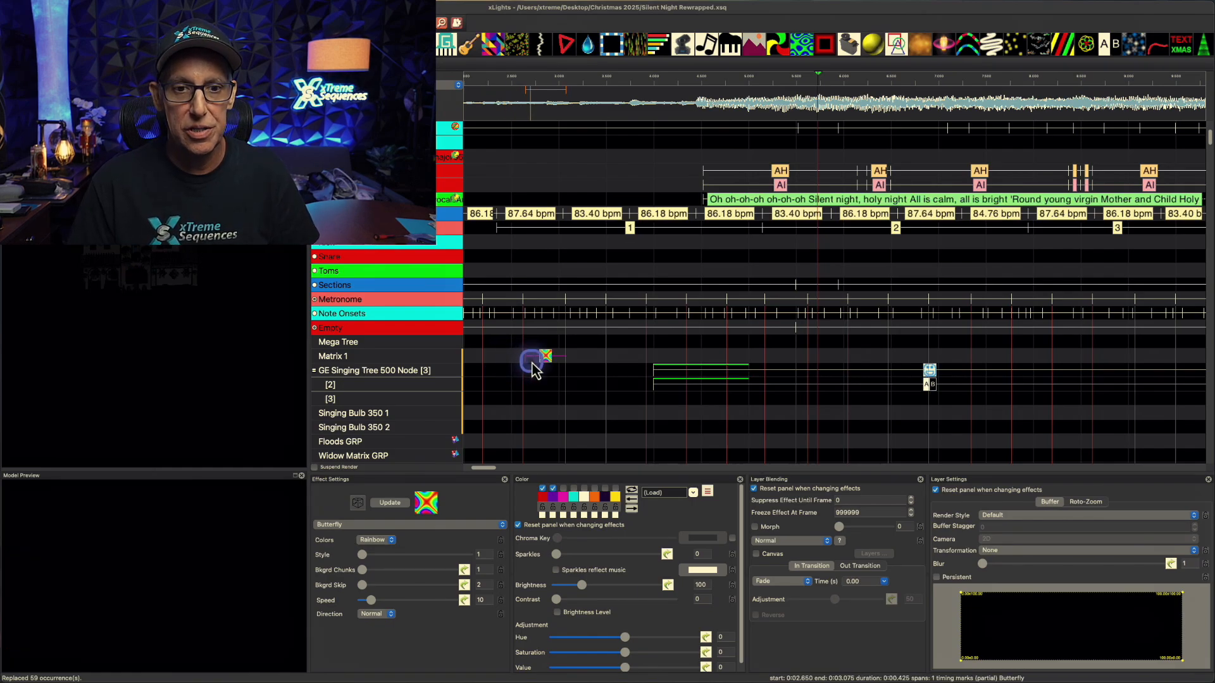
left_click(546, 360)
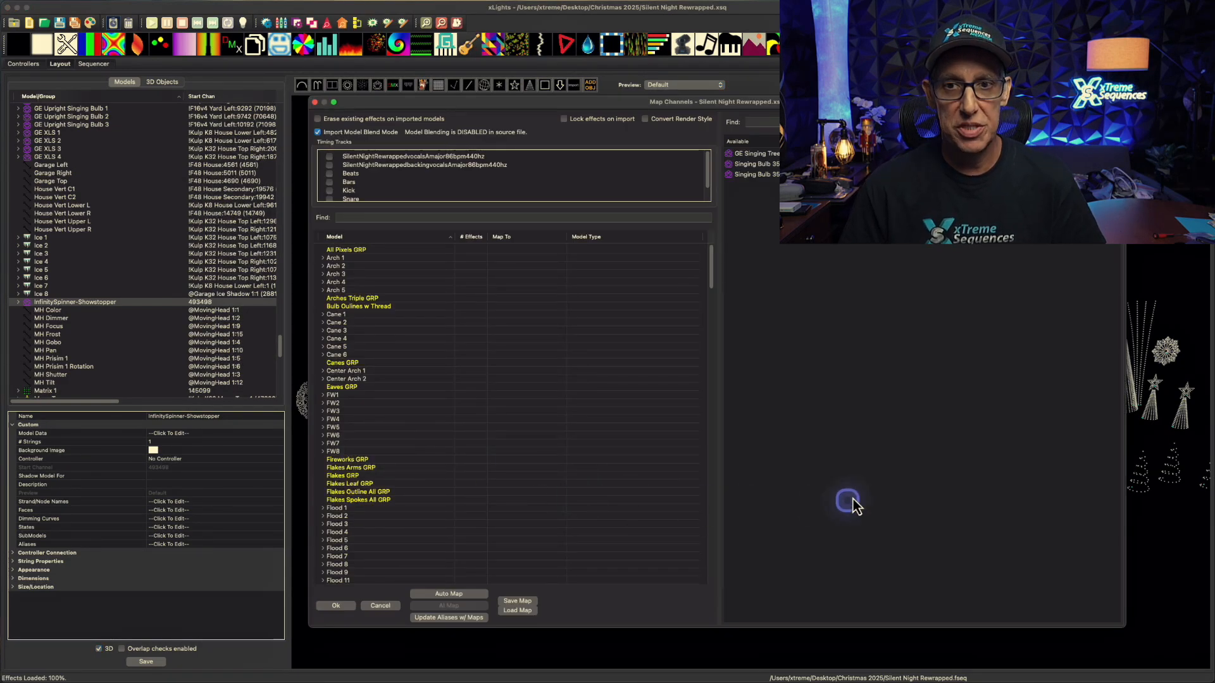
mouse_move(466, 437)
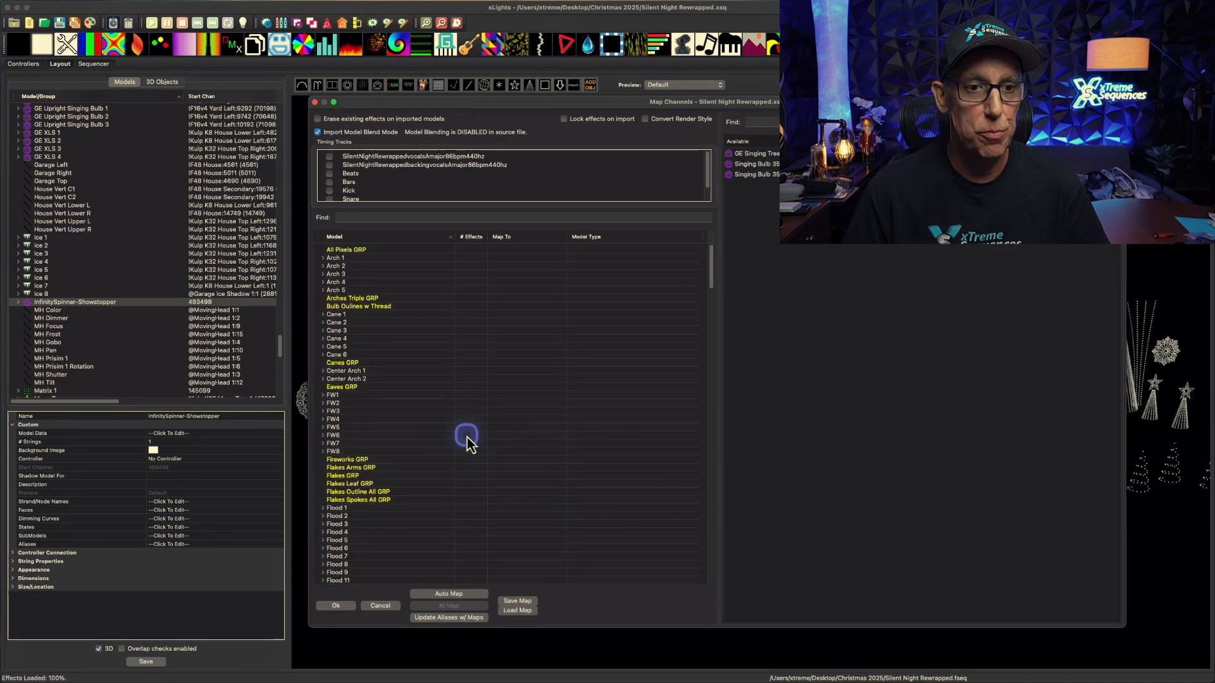
- Select InfinitySpinner-Showstopper and its GRP entry in the mapping list for a new group
scroll("down", 3)
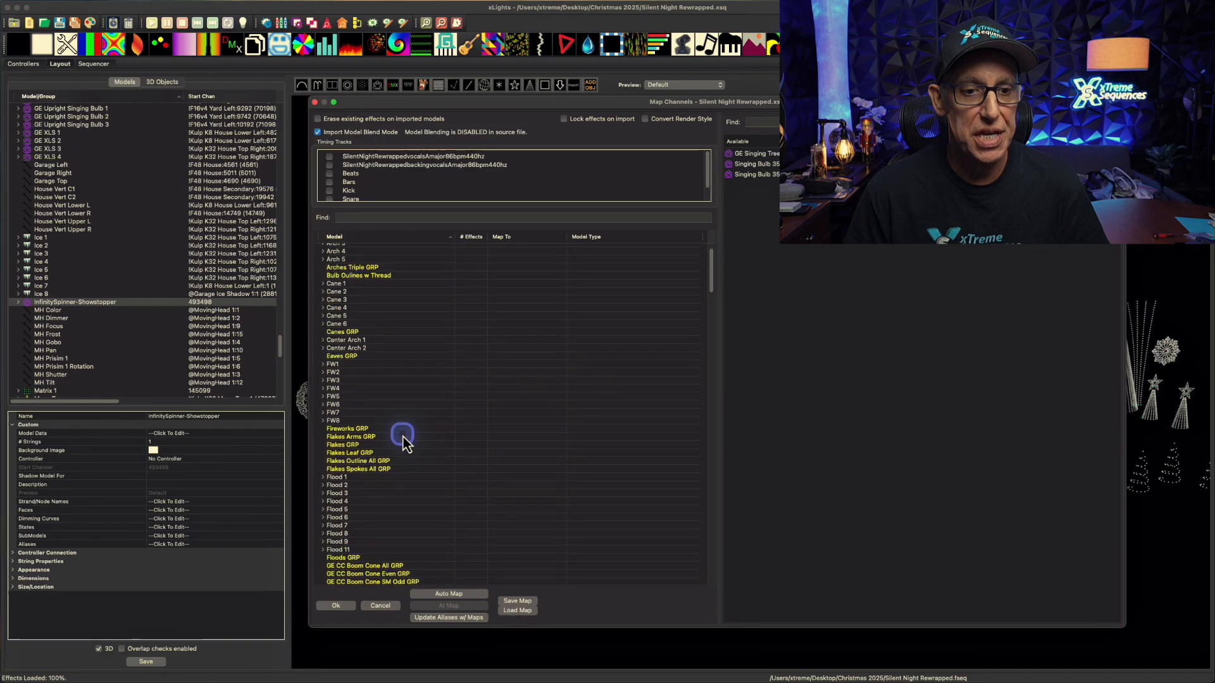
scroll("down", 3)
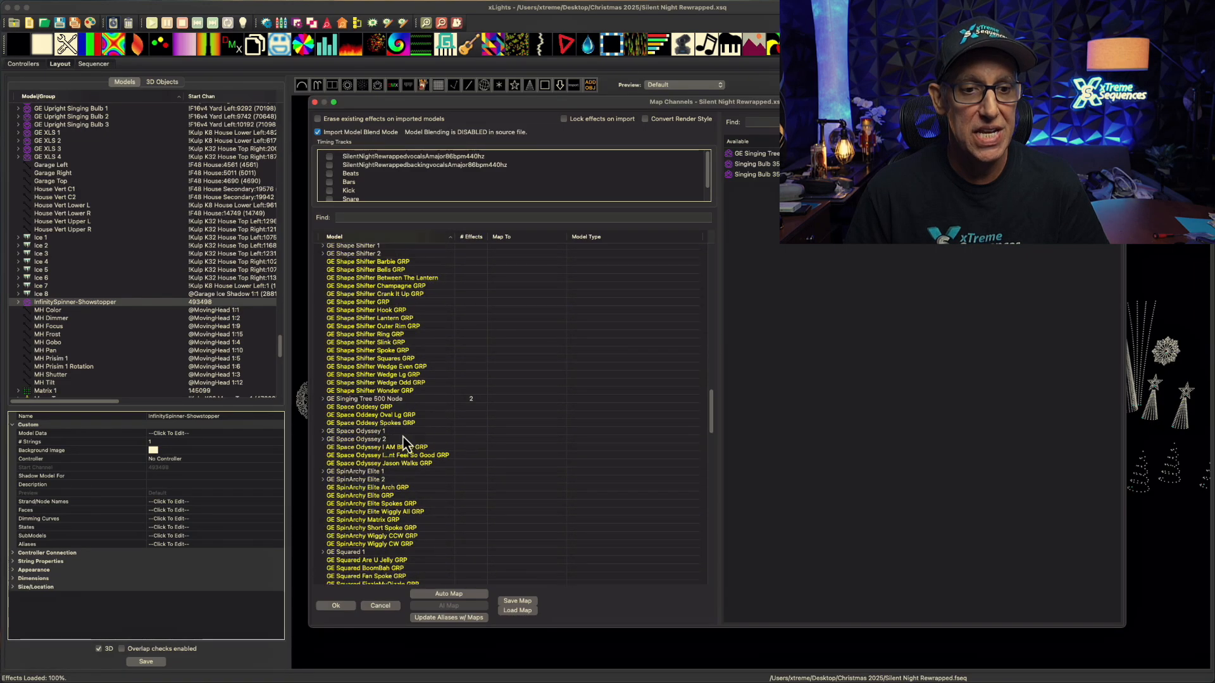
scroll("down", 3)
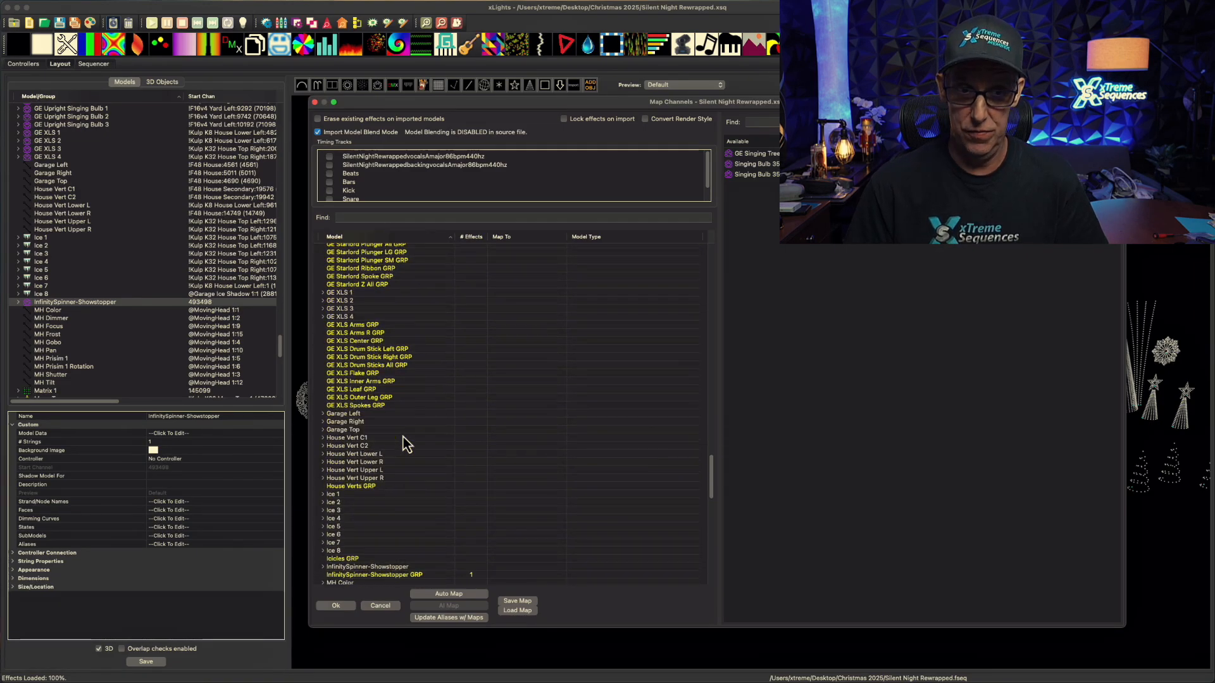
scroll("down", 3)
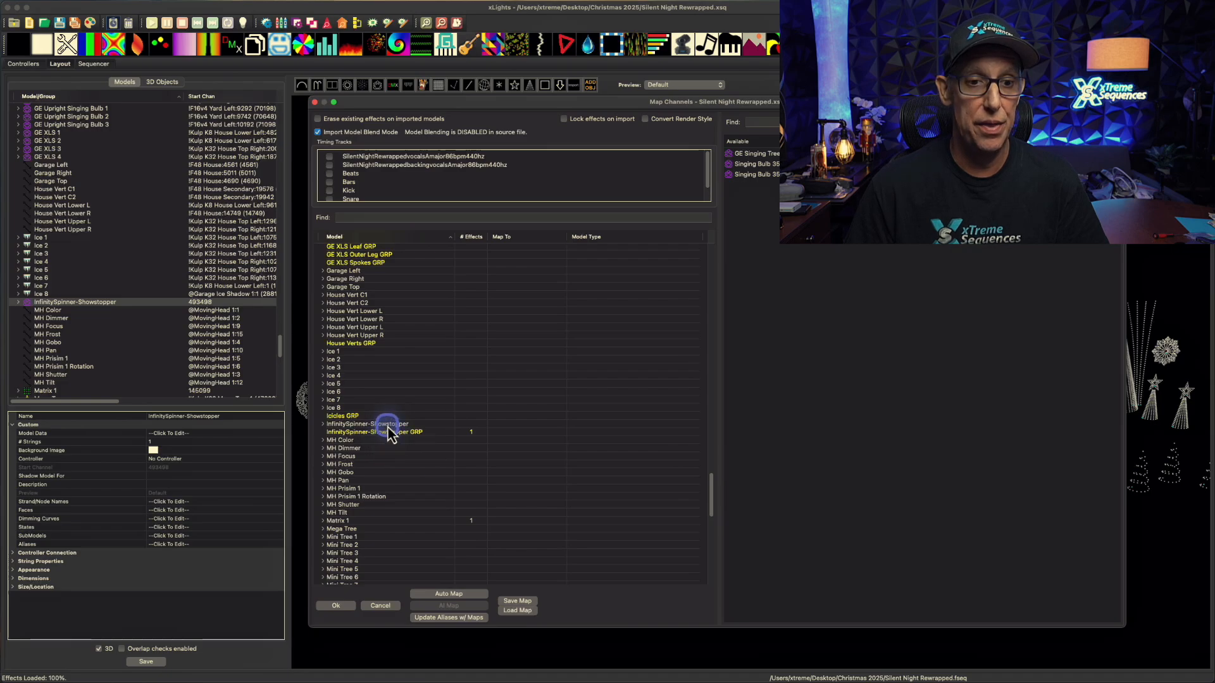
left_click(387, 424)
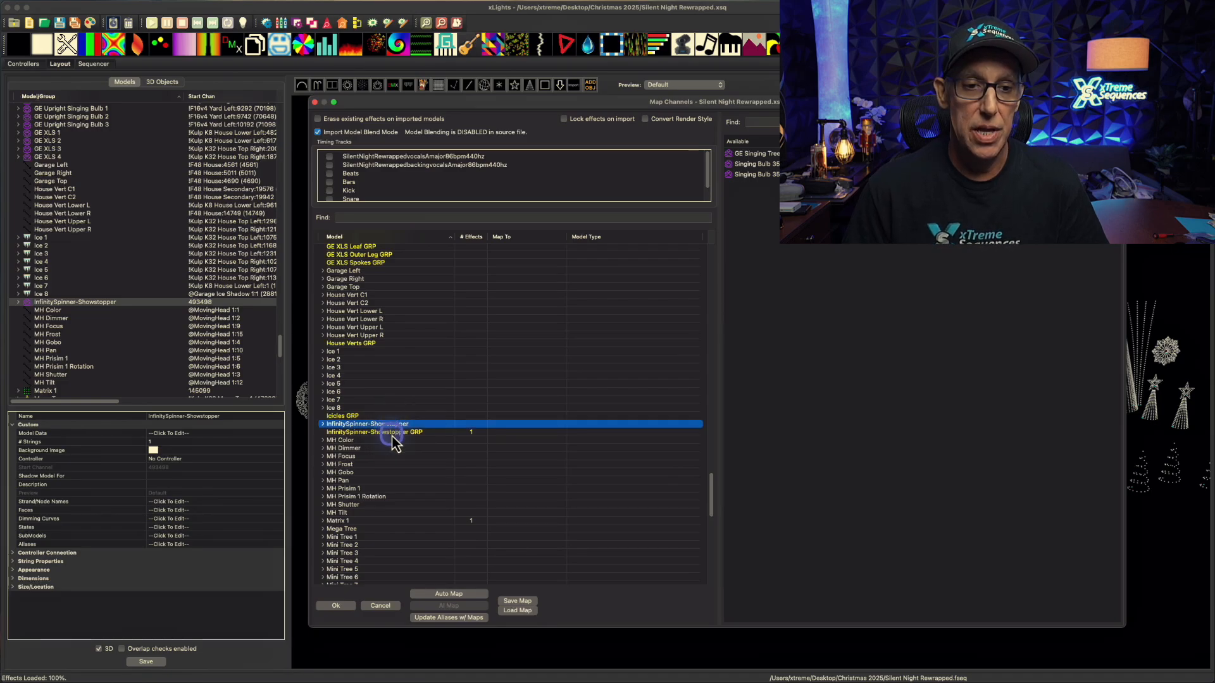
left_click(385, 432)
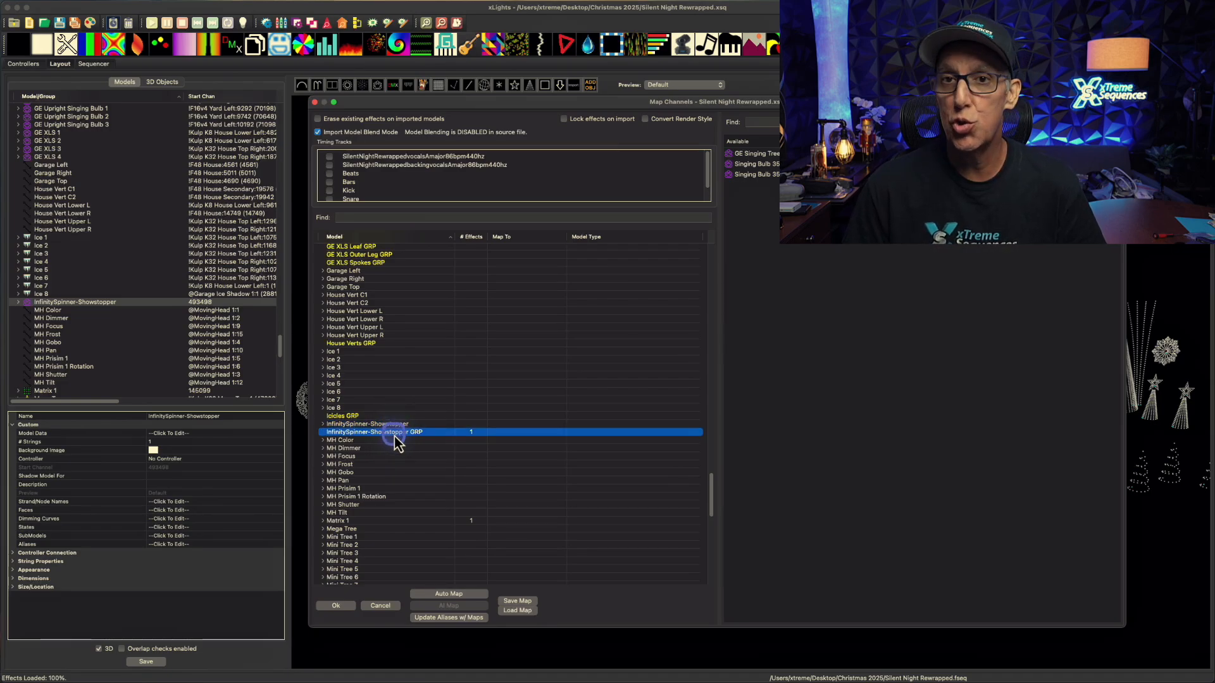
right_click(396, 431)
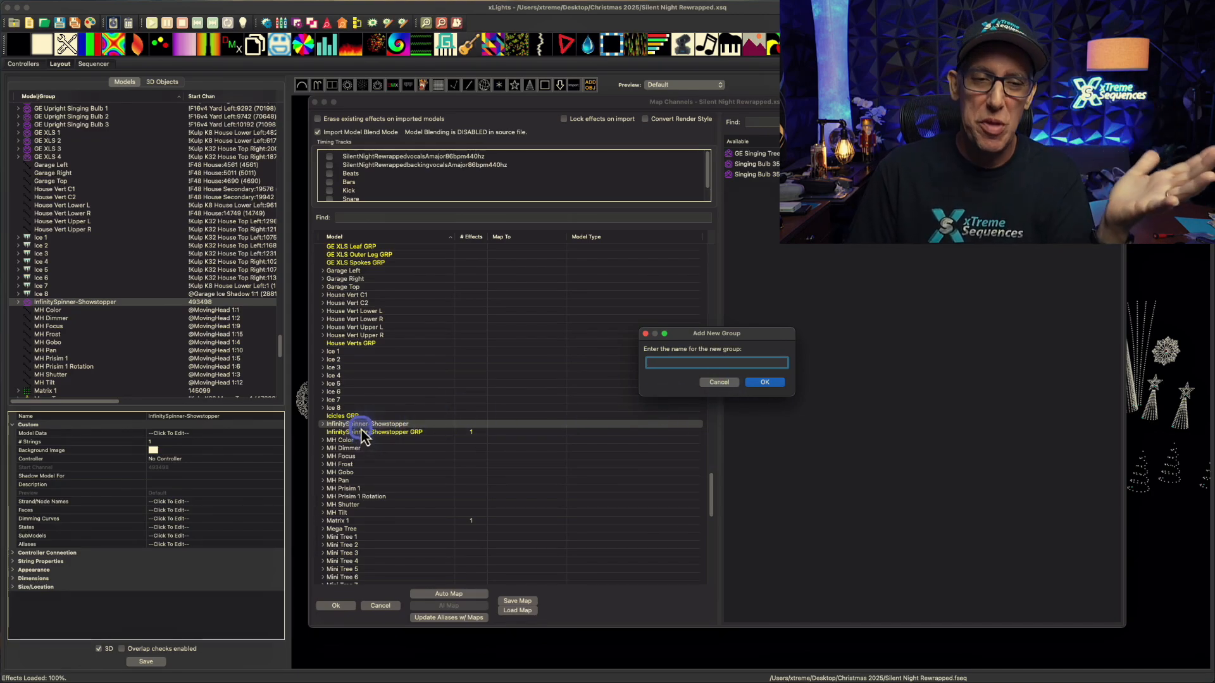
- Dismiss the new group prompt and import previews, models and groups via the spinner's context menu
left_click(718, 382)
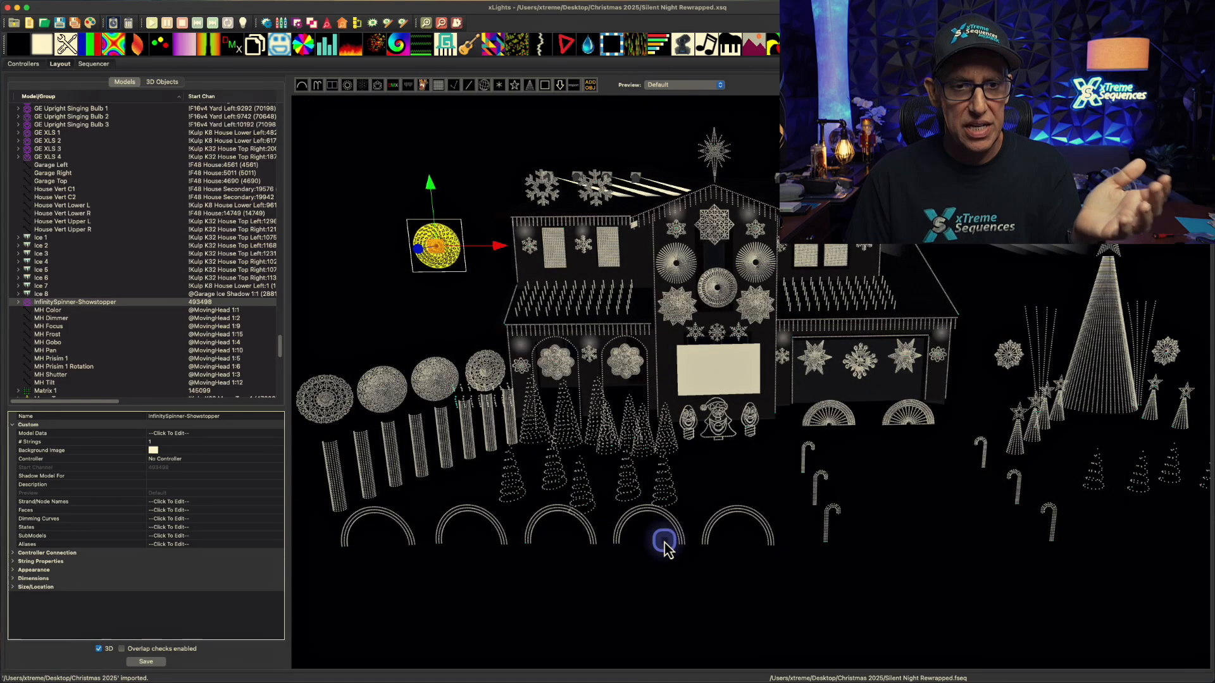
right_click(430, 247)
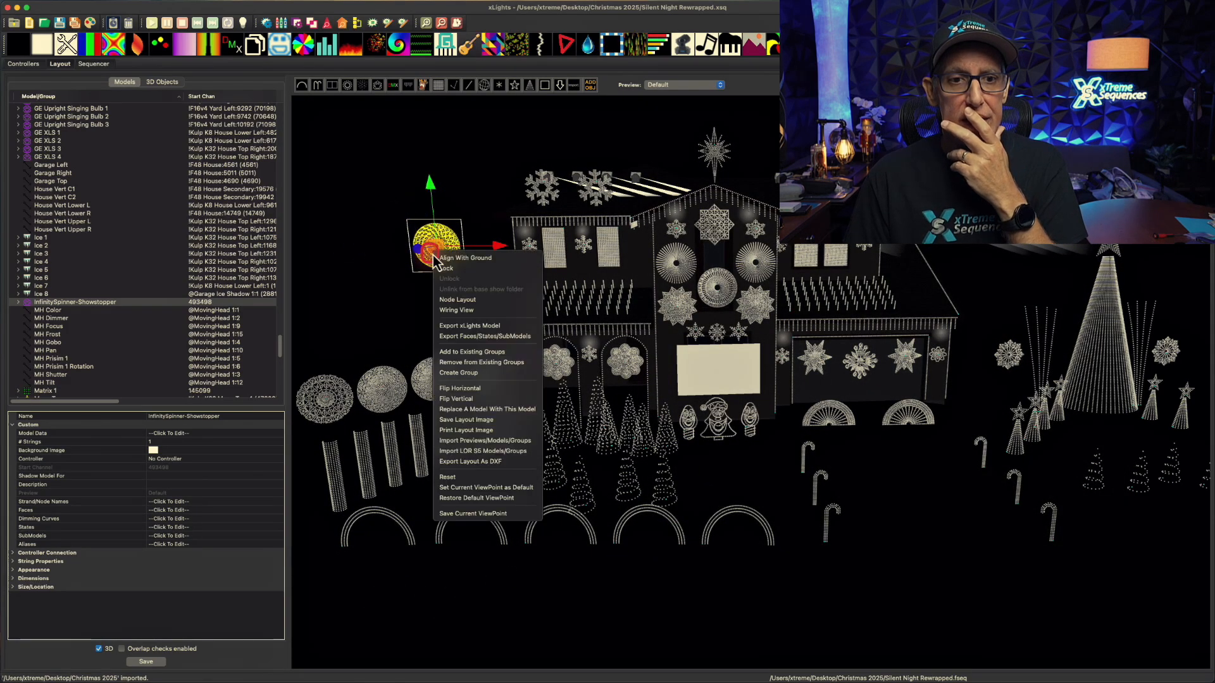
mouse_move(486, 440)
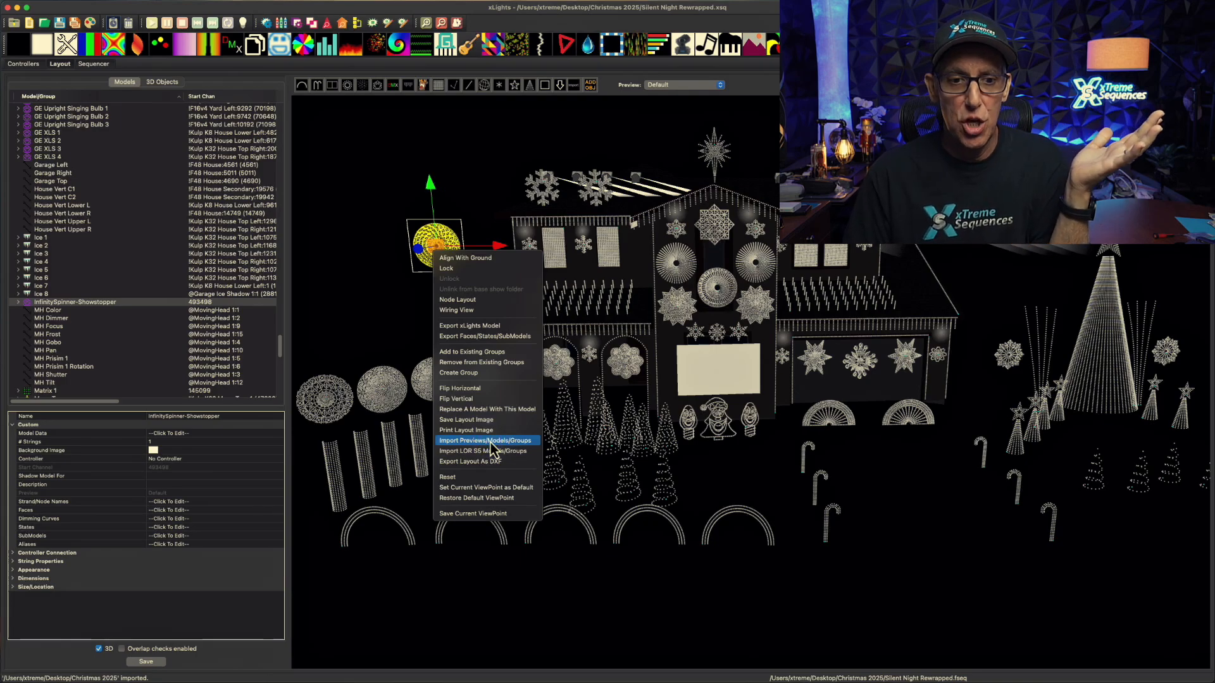
left_click(94, 63)
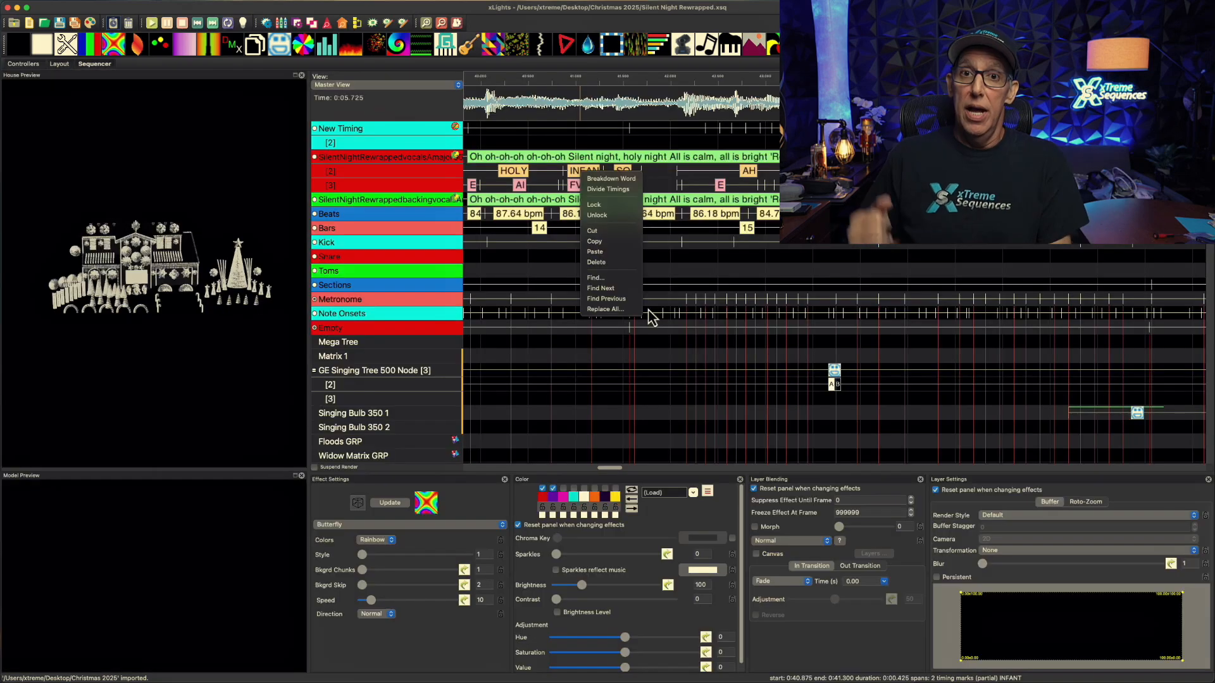